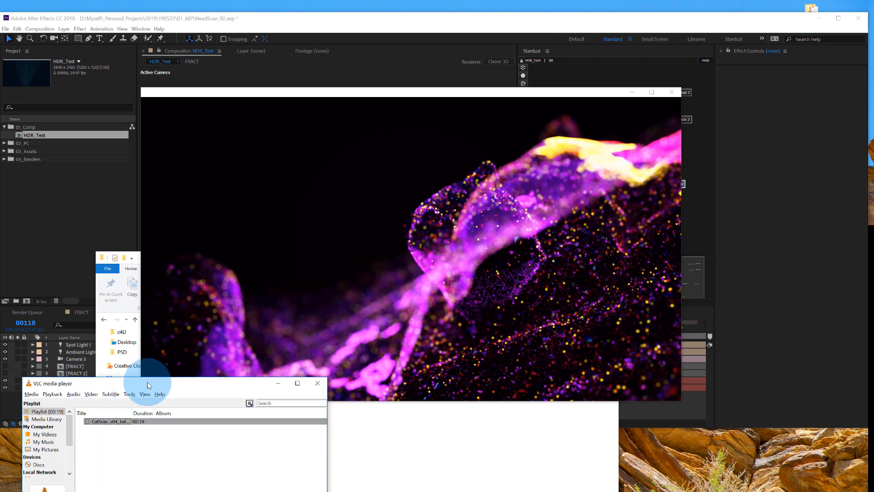
mouse_move(429, 267)
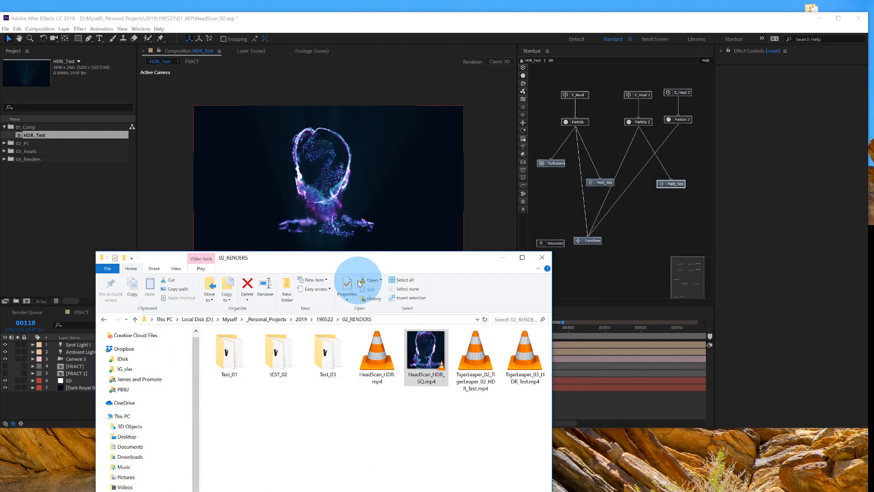
- Play the HeadScan_HDR_SQ.mp4 render in VLC with its window enlarged
click(426, 354)
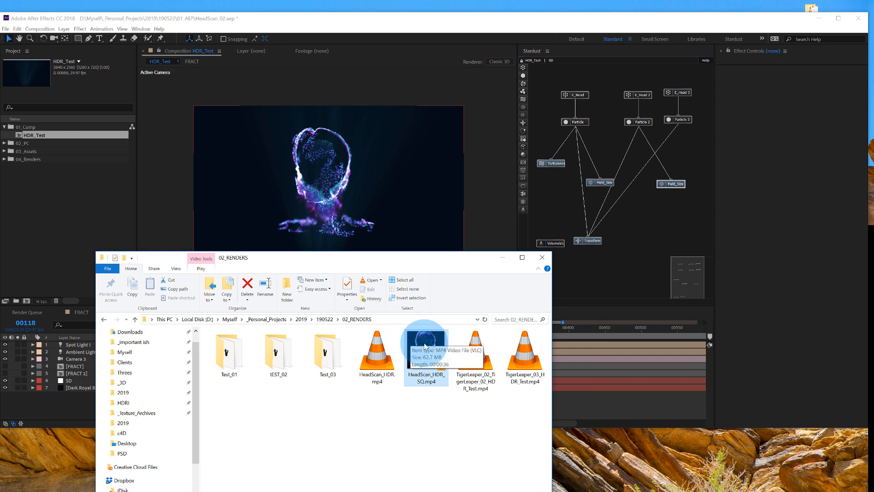
double_click(426, 352)
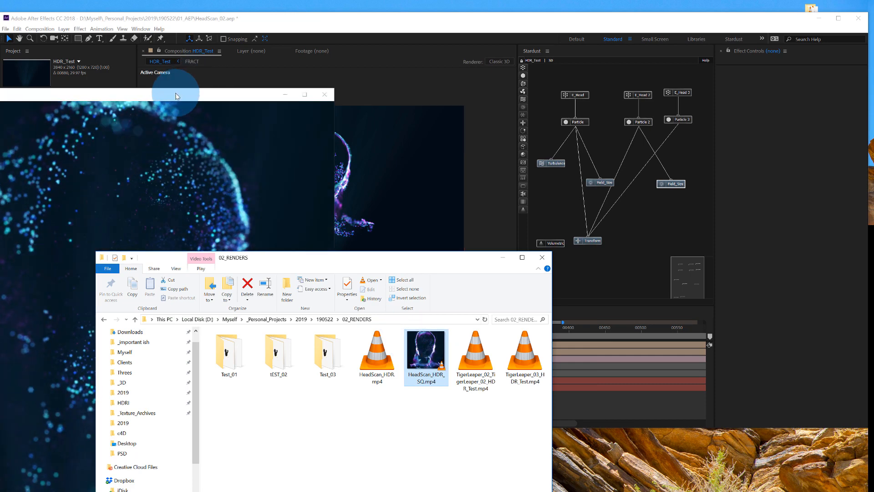
double_click(426, 345)
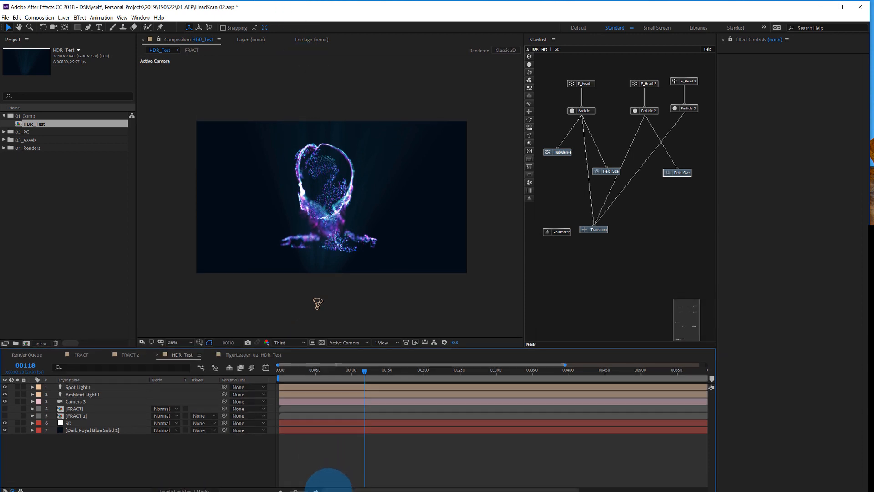
- Select the E_Head and Particle 2 nodes to load the SD layer's Stardust effect controls
click(581, 83)
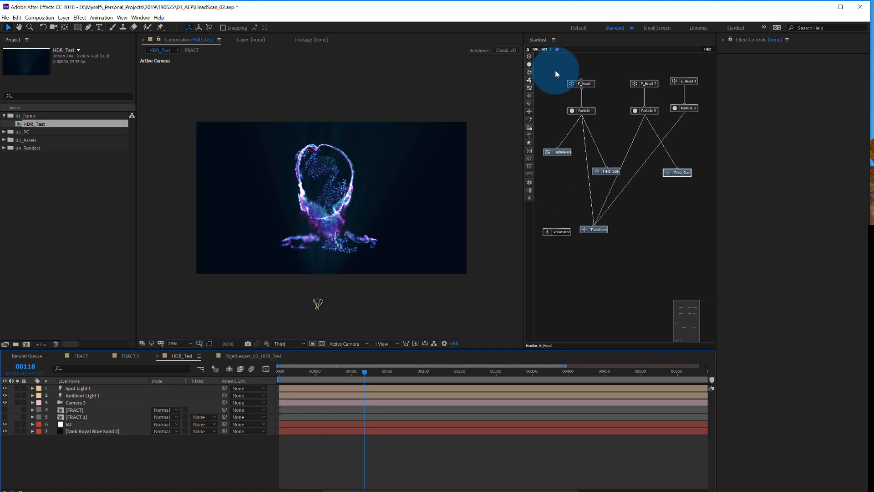
click(684, 82)
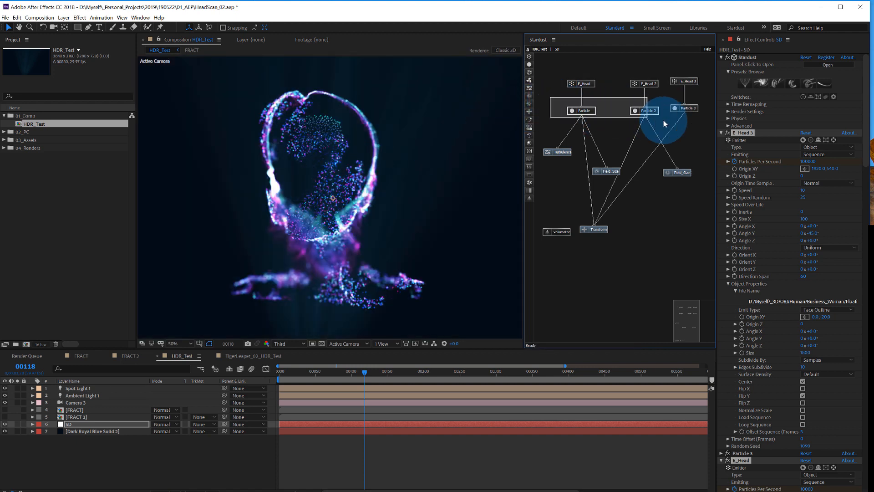
click(582, 110)
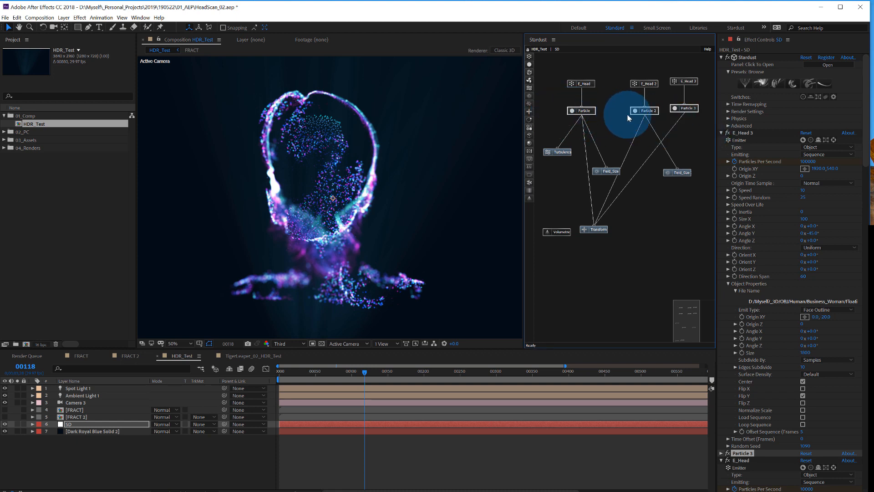
mouse_move(549, 142)
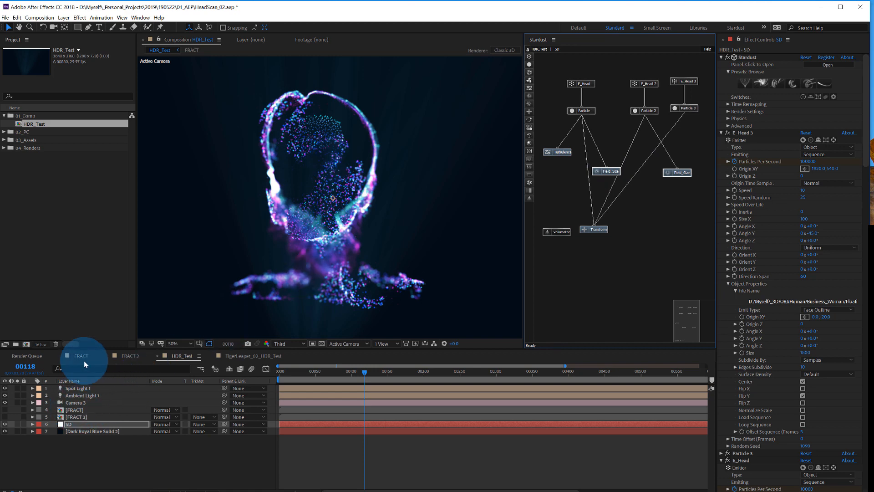
click(81, 356)
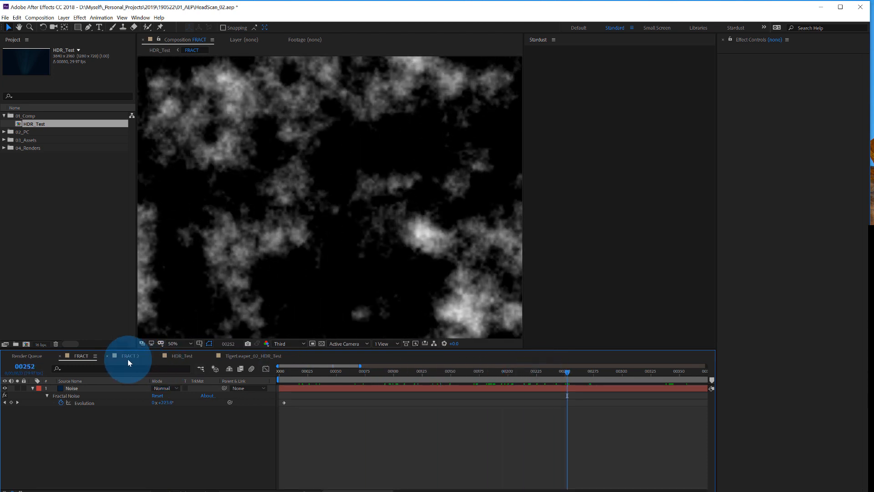
click(126, 355)
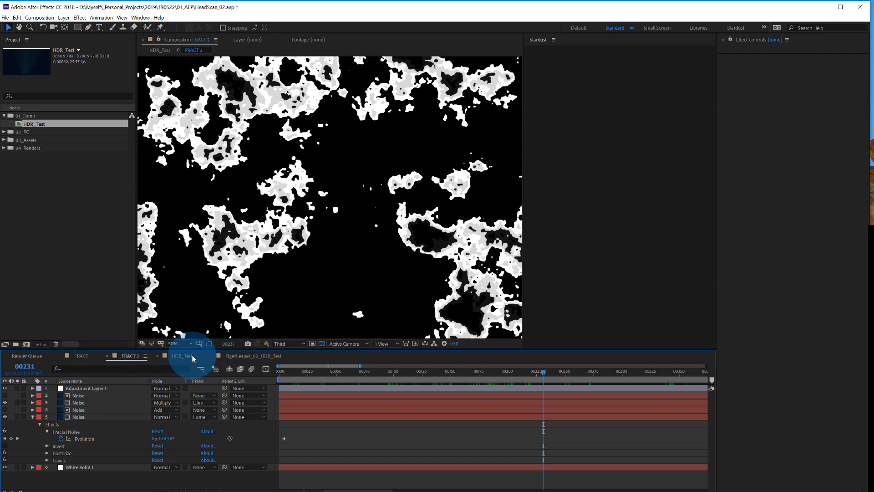
click(181, 356)
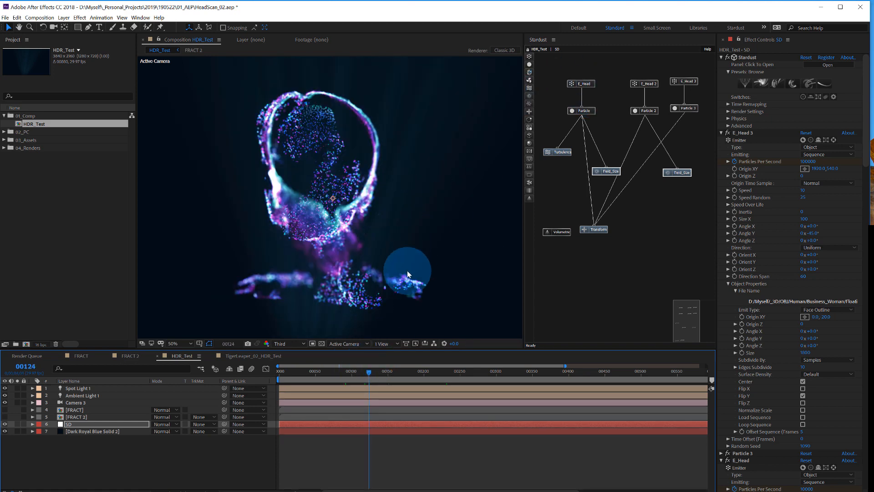
mouse_move(622, 92)
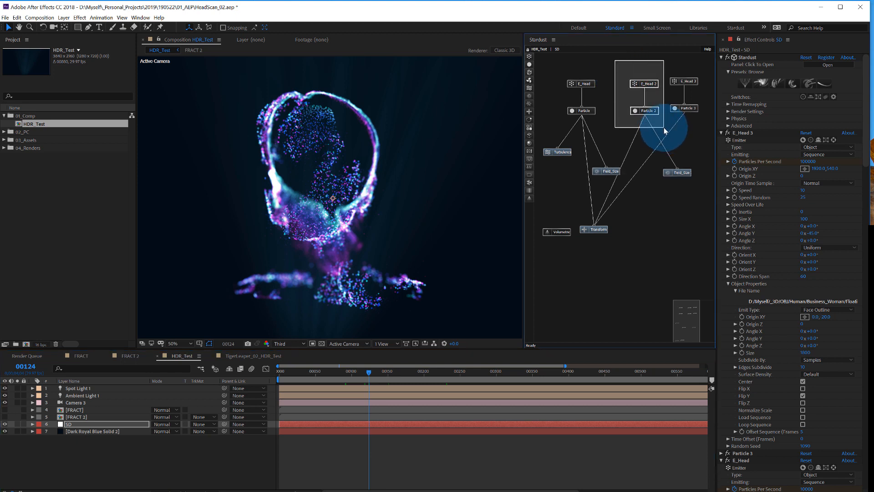
- Solo the E_Head 2 and Particle 2 node branch from the context menu
right_click(644, 84)
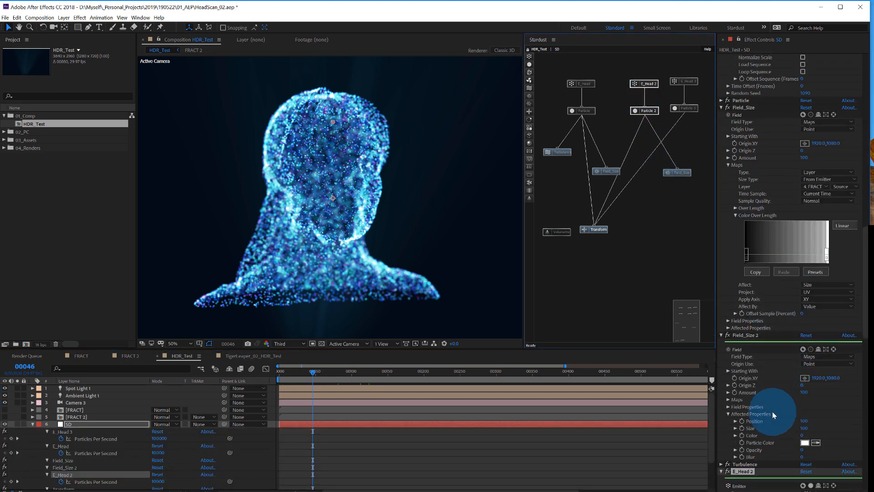
scroll(down, 3)
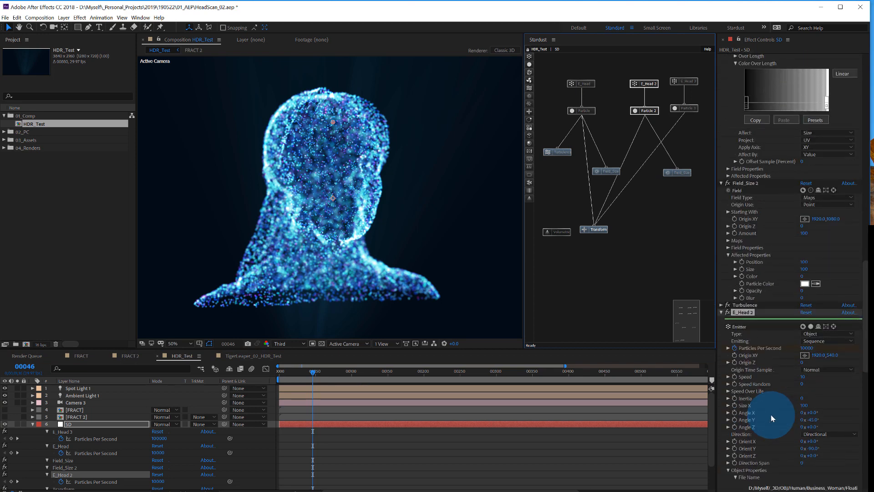
scroll(down, 3)
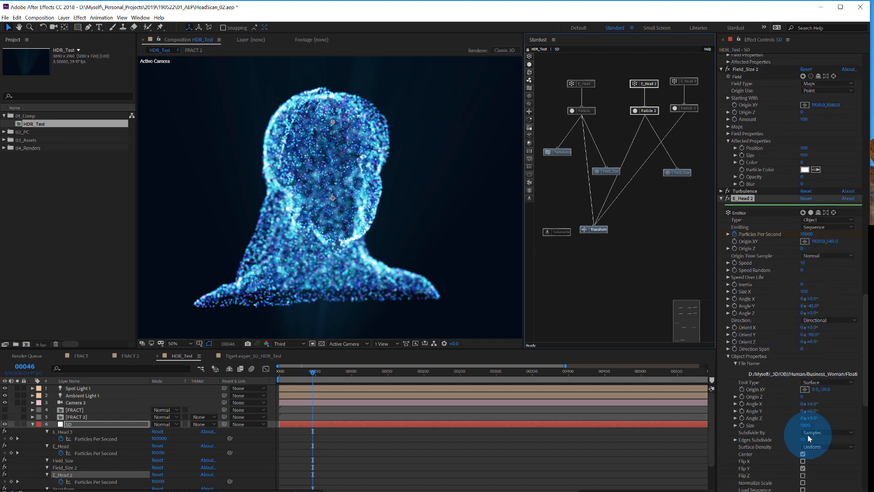
scroll(down, 3)
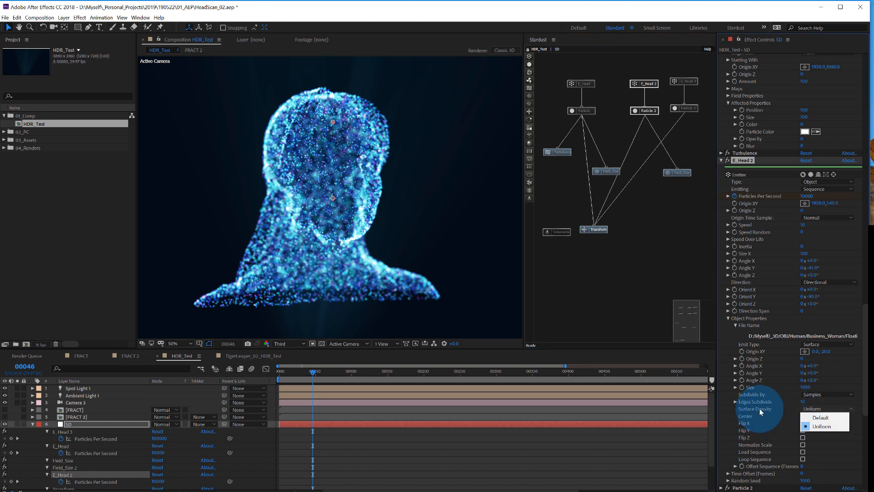
click(821, 426)
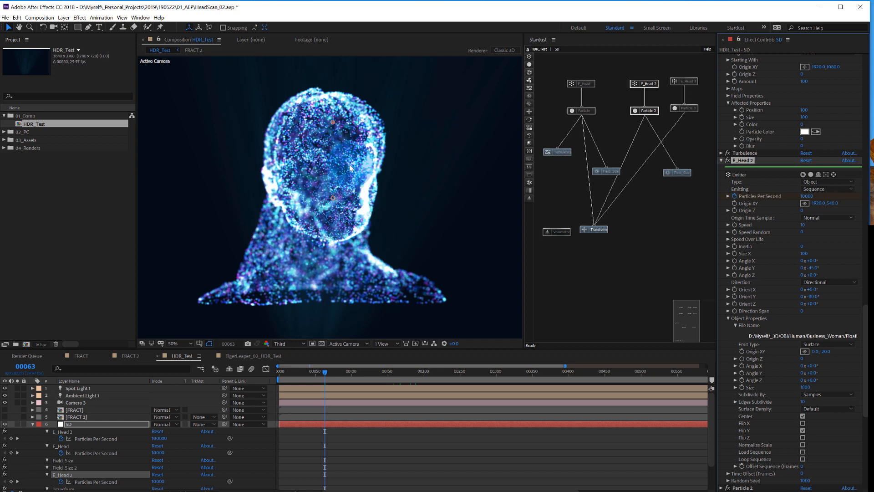
mouse_move(789, 394)
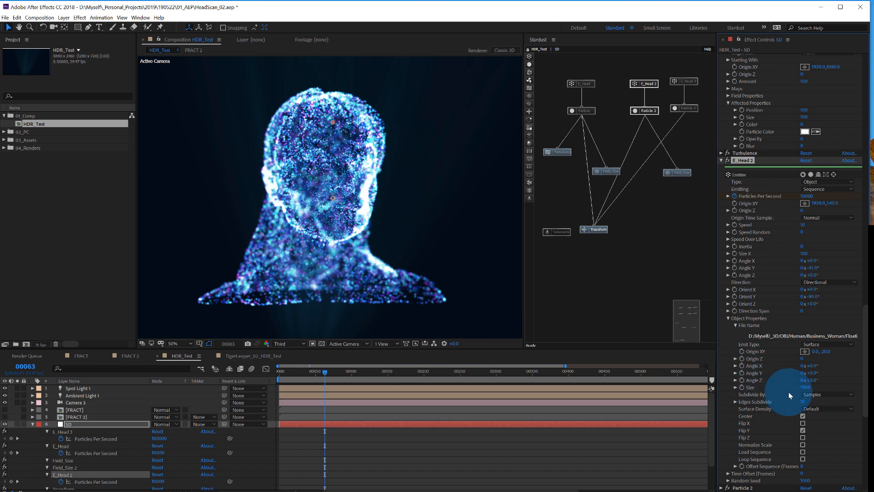
click(827, 408)
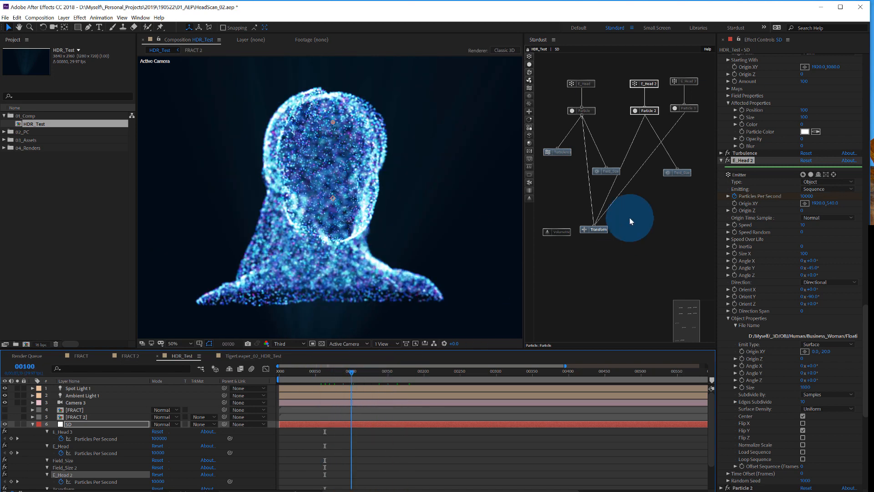
- Change the shown particle branches, select Field_Size 2, and expand its Maps settings
right_click(678, 162)
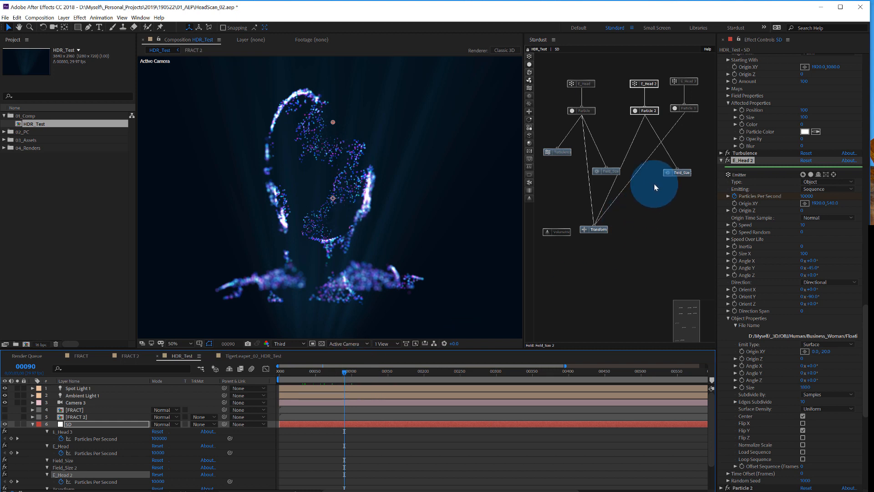
click(676, 171)
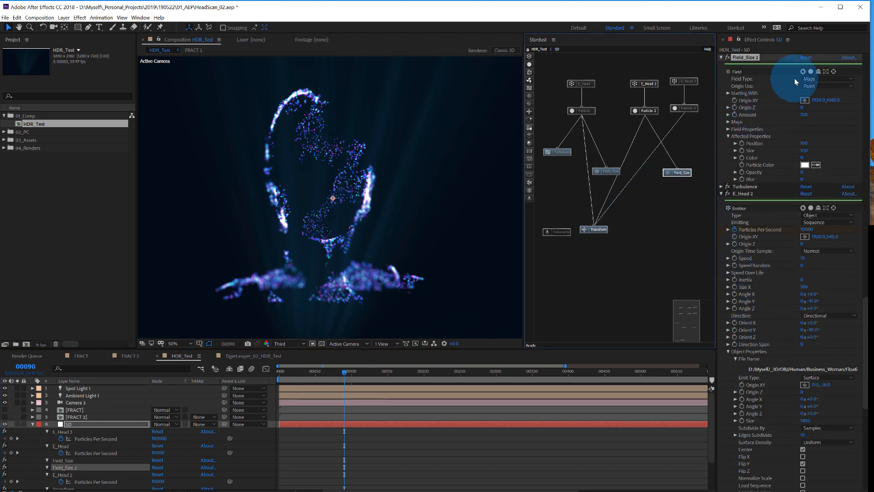
mouse_move(729, 127)
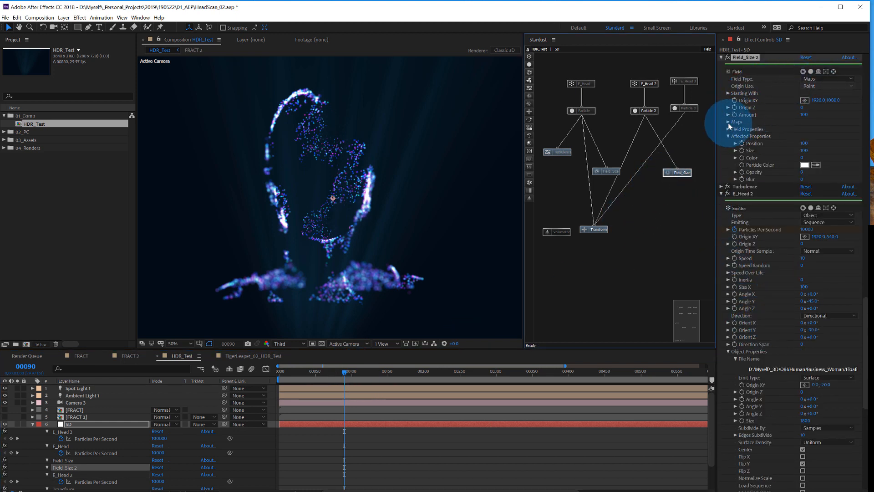
click(728, 122)
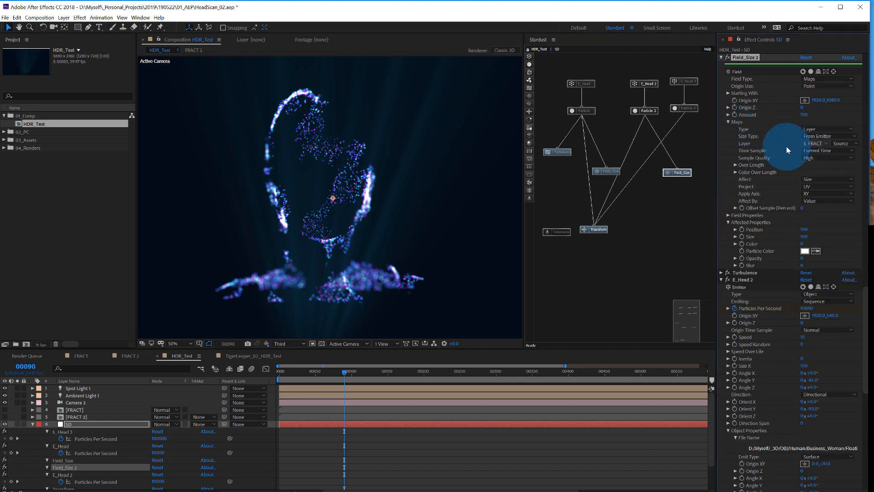
mouse_move(829, 153)
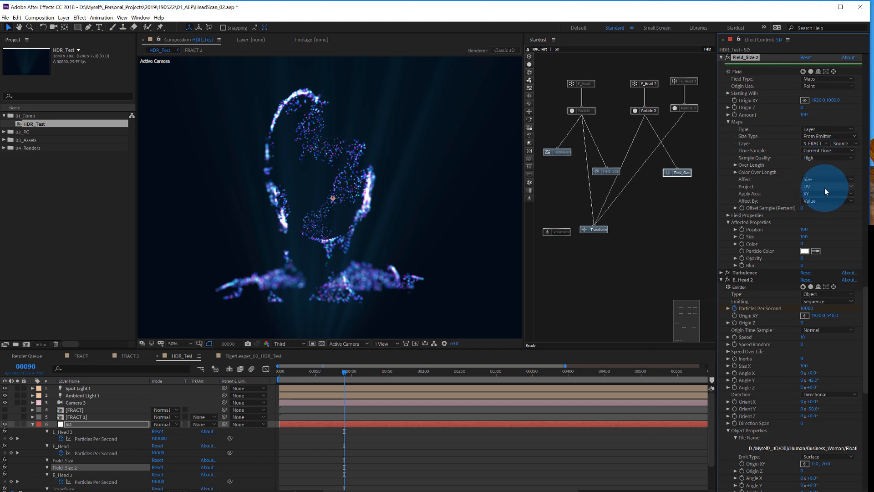
mouse_move(786, 201)
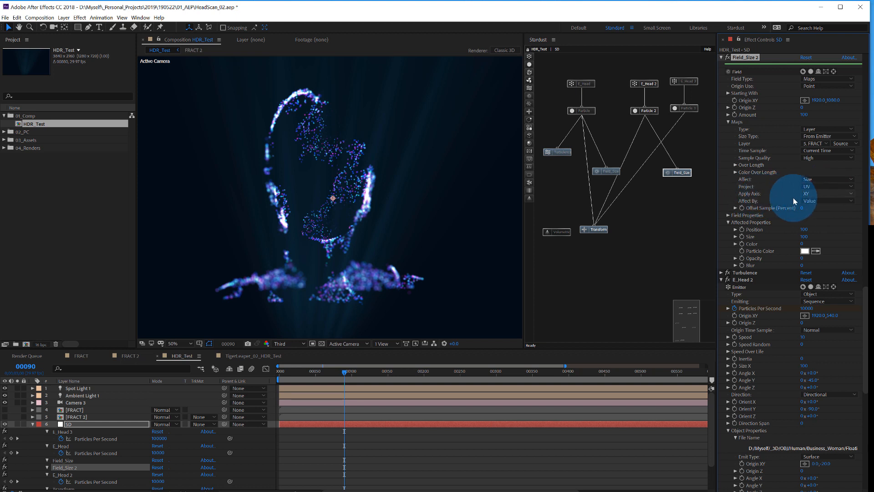
mouse_move(802, 241)
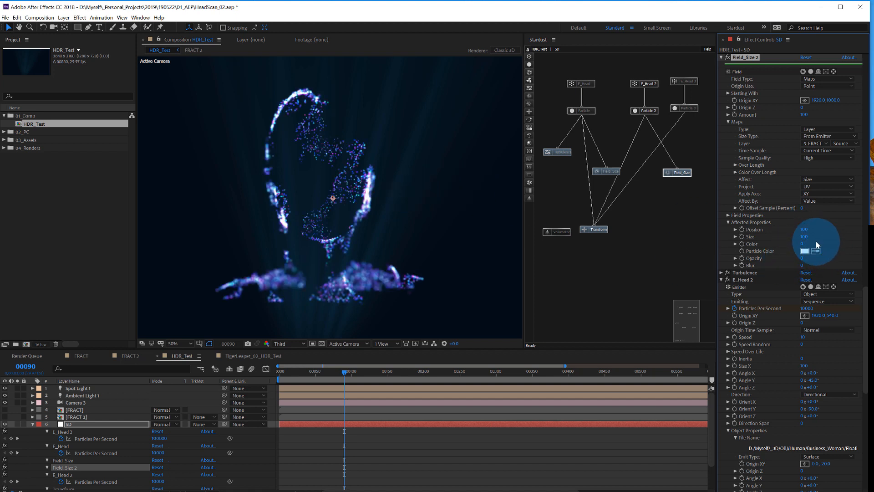
mouse_move(801, 243)
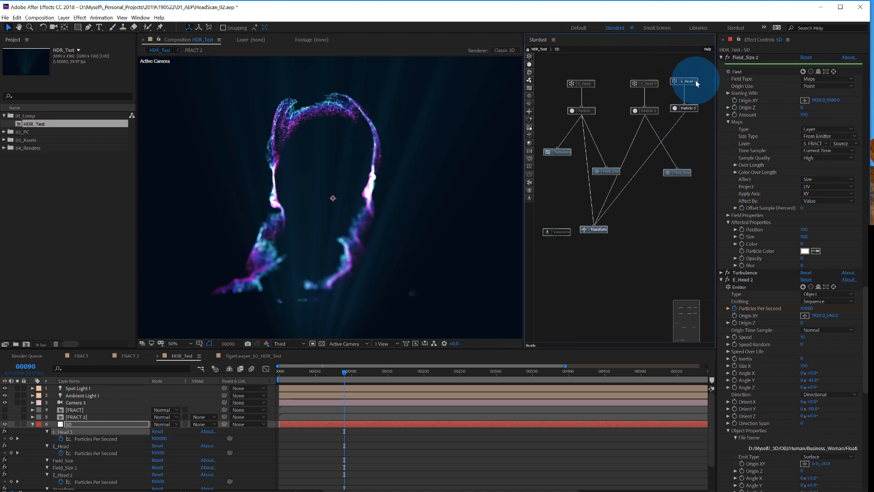
- Show the E_Head 3 emitter settings and move the HDR_Test timeline to frame 00073
click(684, 81)
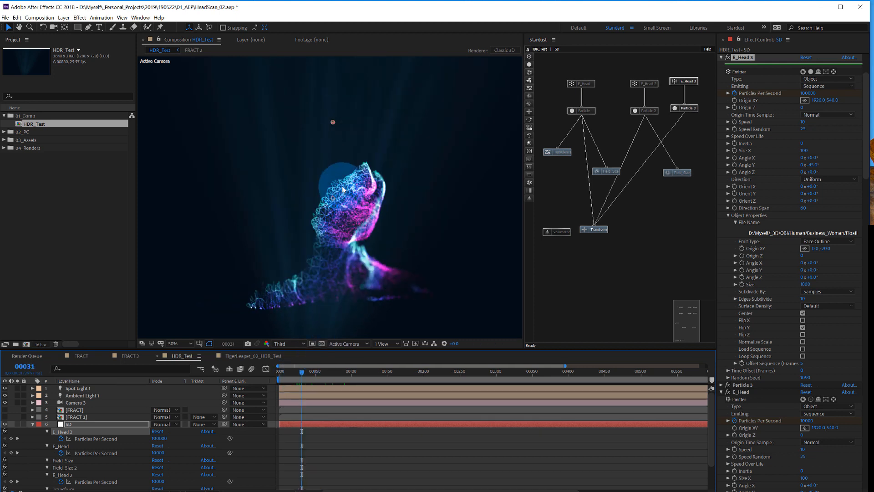
click(175, 342)
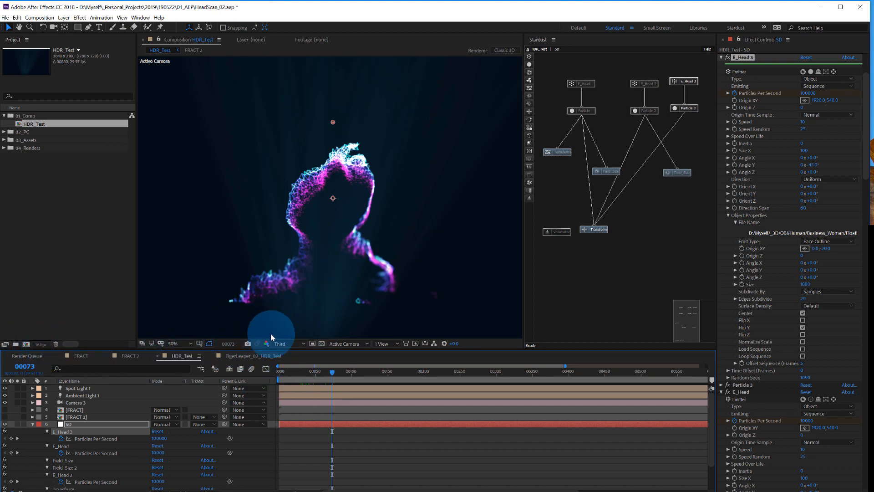
- Render the preview at Full resolution, then drop it to Third
click(288, 342)
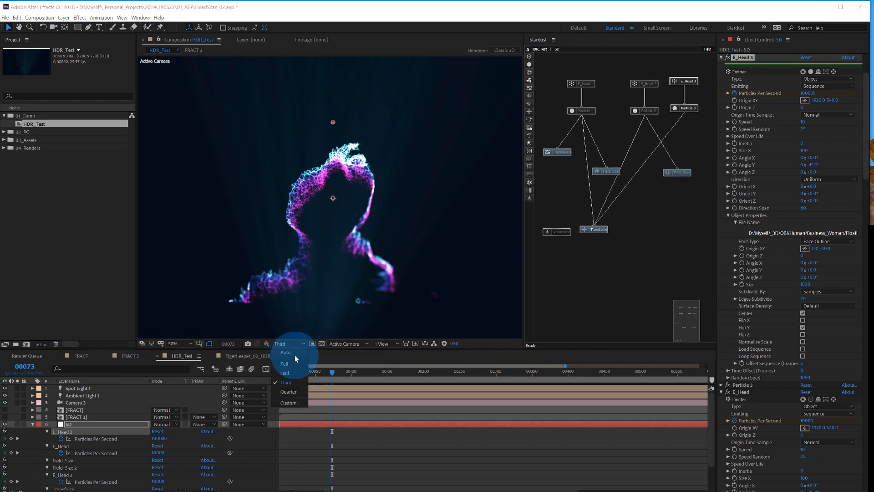
click(284, 363)
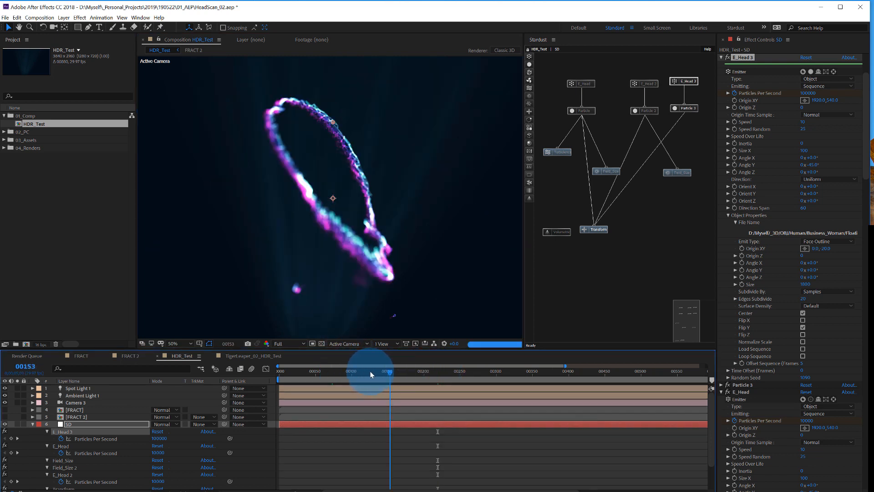
click(369, 370)
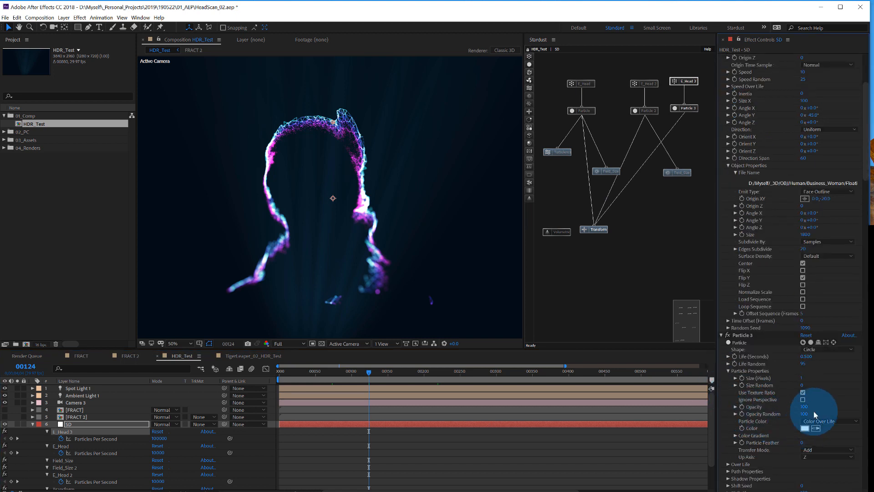
mouse_move(772, 350)
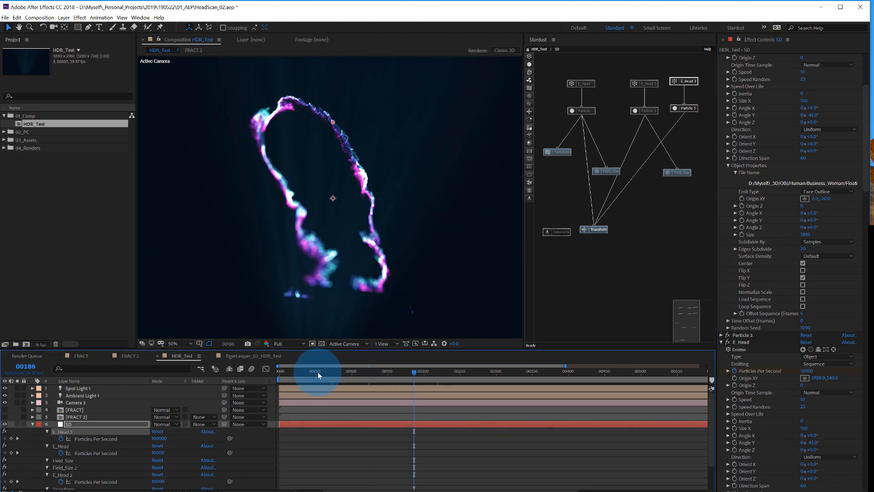
click(286, 342)
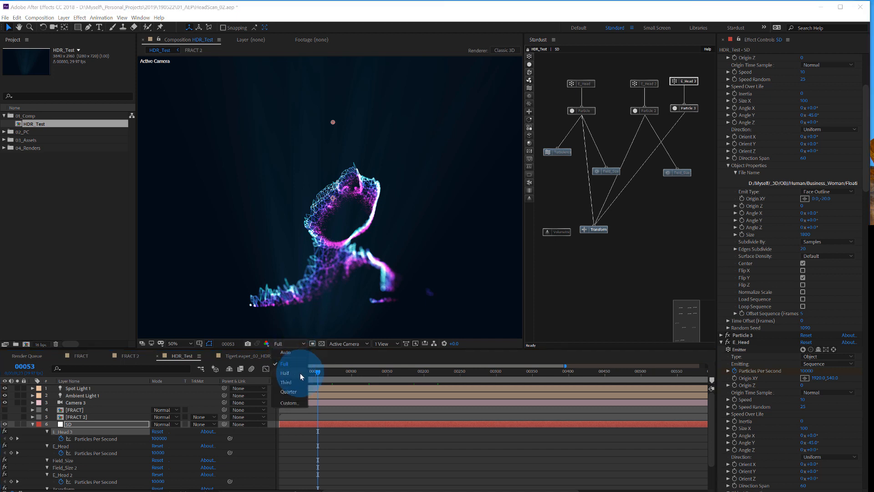
click(286, 382)
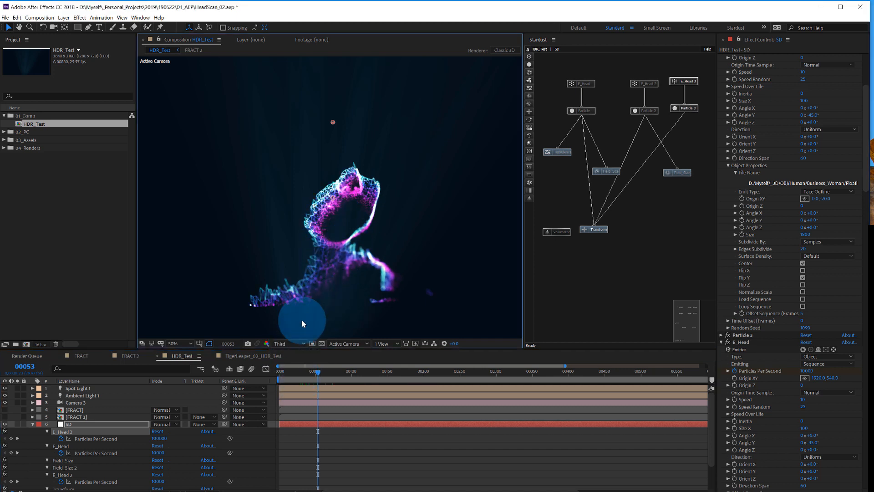
- Return to Full at 100% zoom, check Half, then settle on Third resolution
click(285, 343)
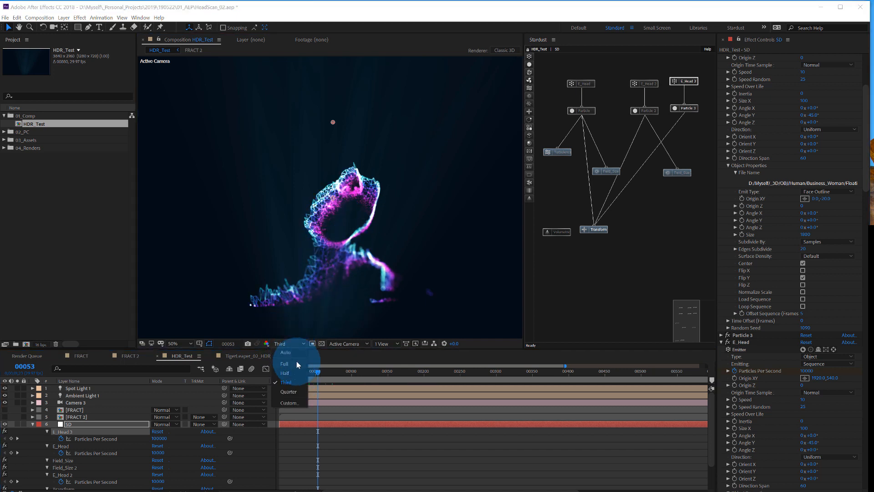
click(284, 363)
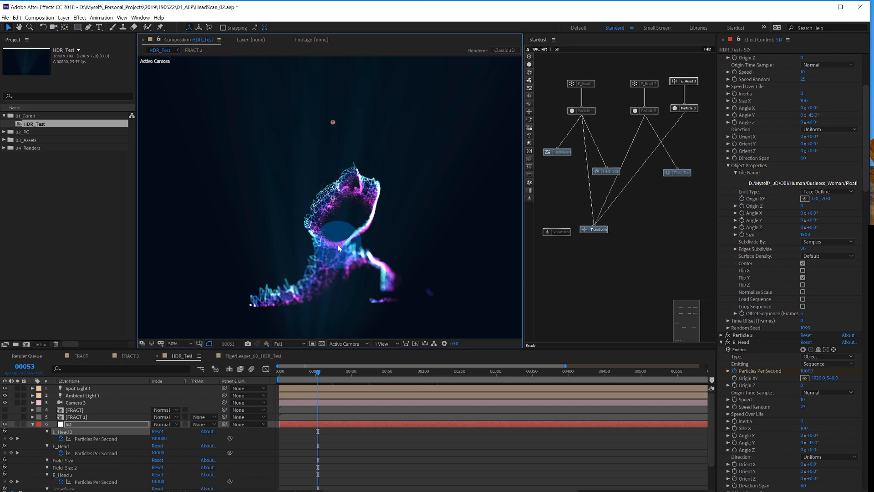
click(177, 343)
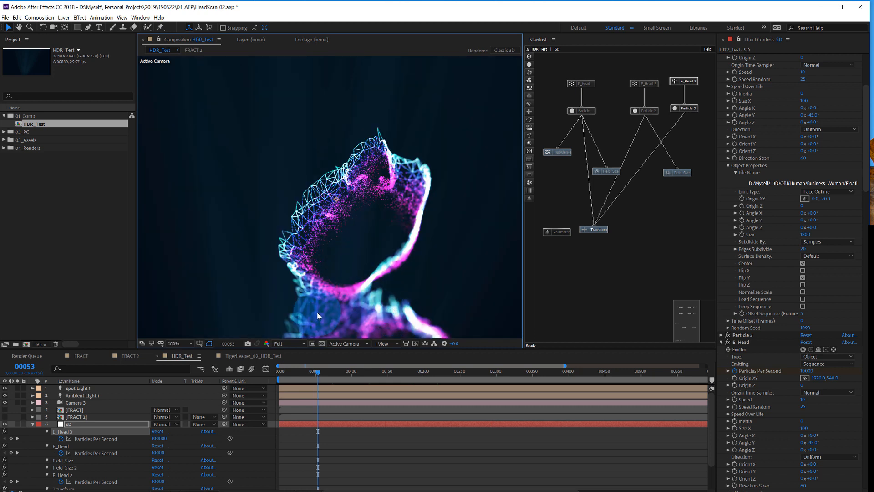
mouse_move(306, 256)
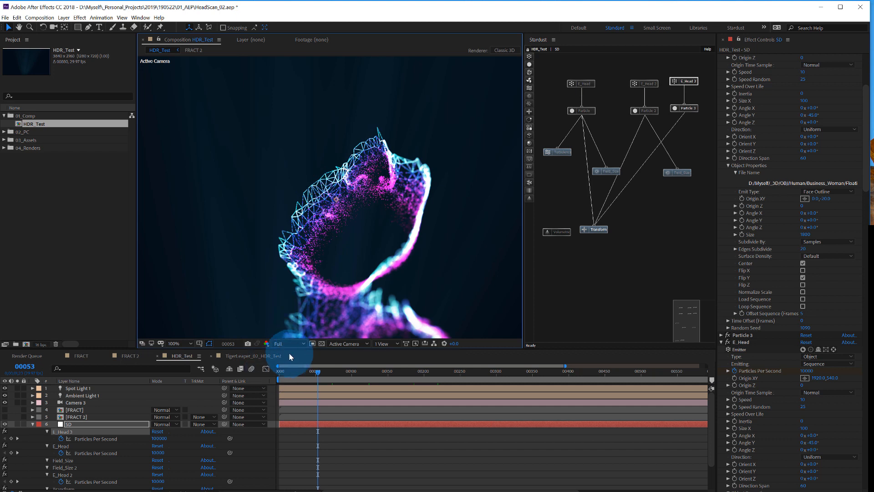
click(284, 342)
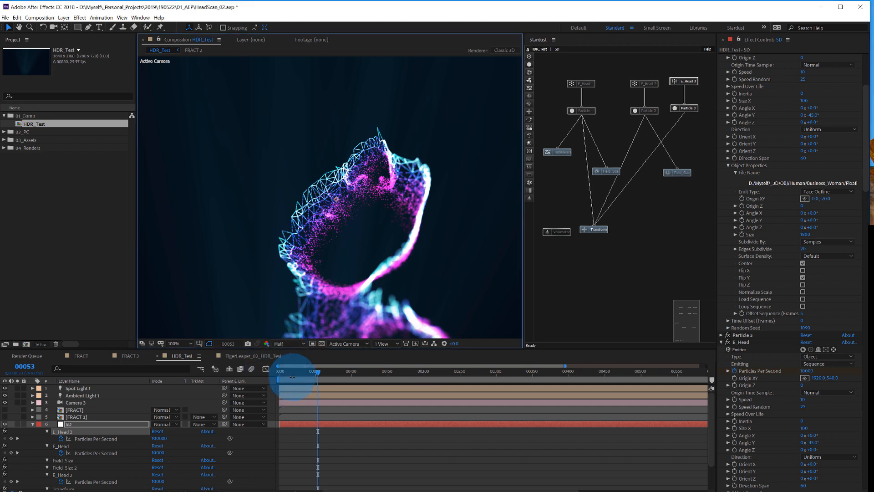
click(286, 343)
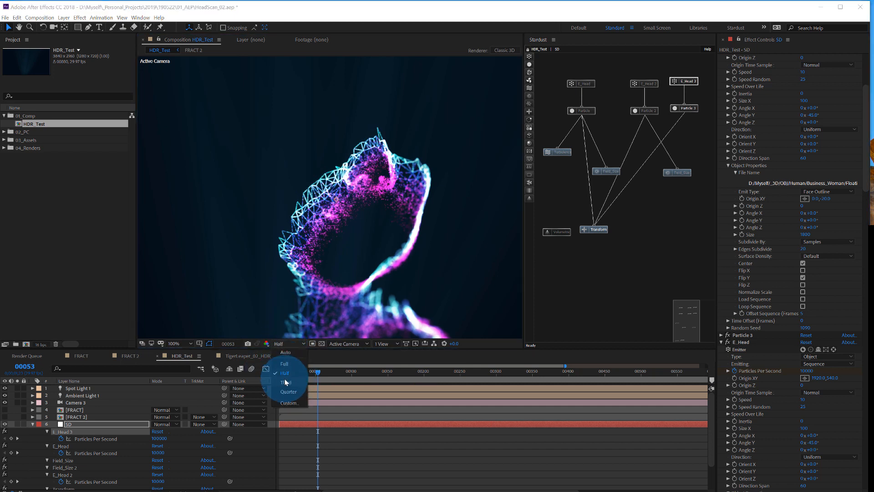
click(288, 383)
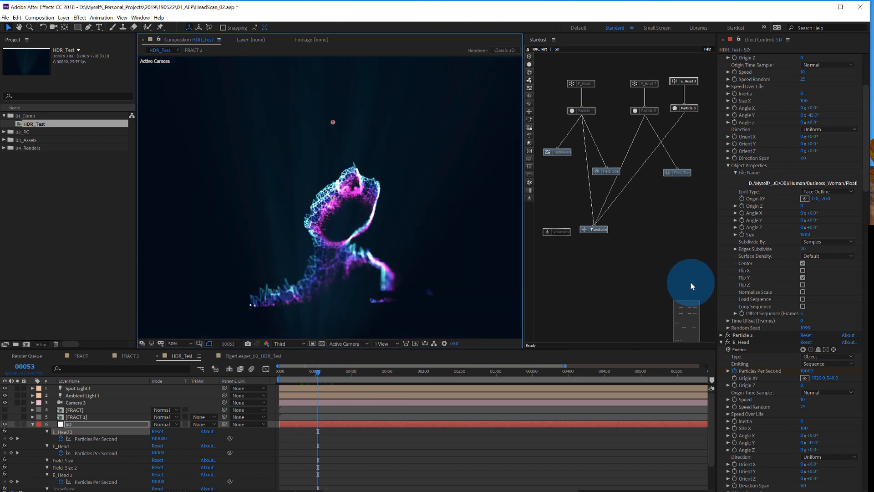
- Edit the E_Head 3 Object Properties Edges Subdivide value to 10
double_click(809, 249)
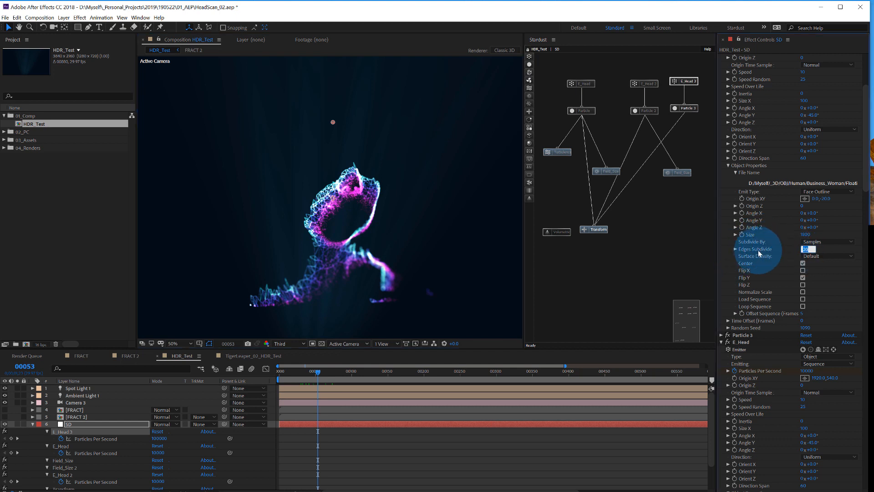
mouse_move(789, 252)
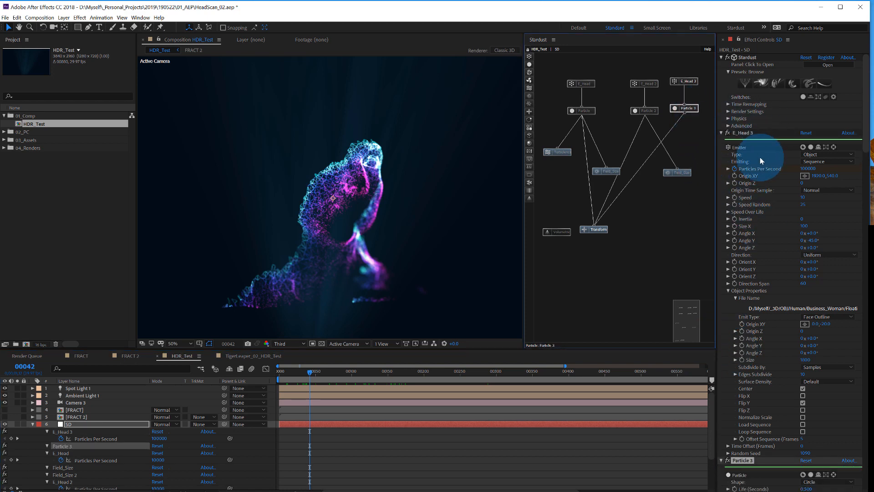
- Expand Particle 3's Color Gradient and cancel the stop's colour picker unchanged
scroll(down, 3)
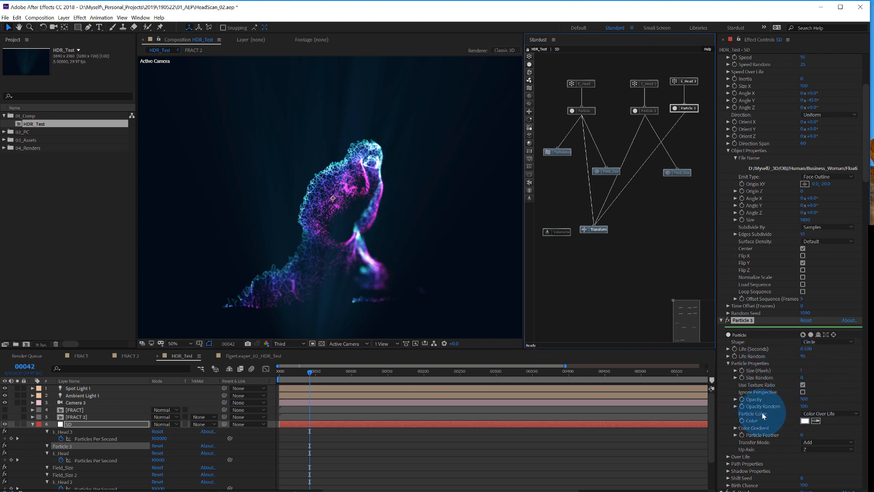
click(736, 427)
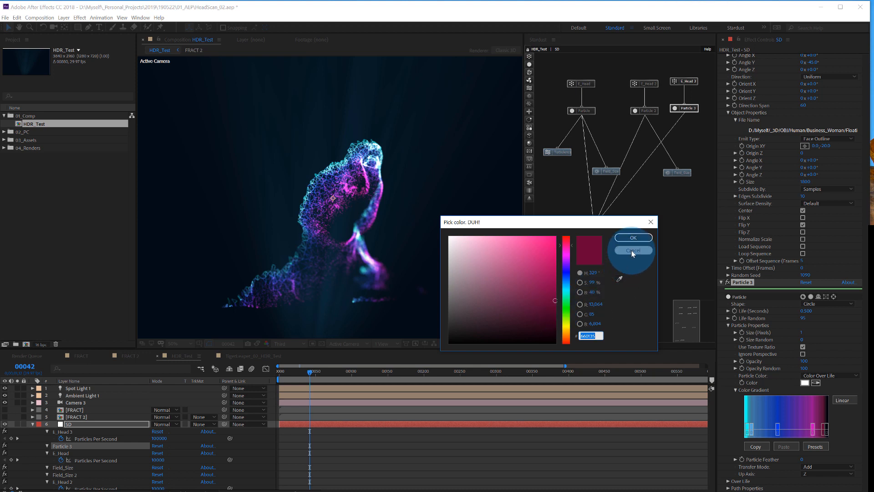
click(632, 250)
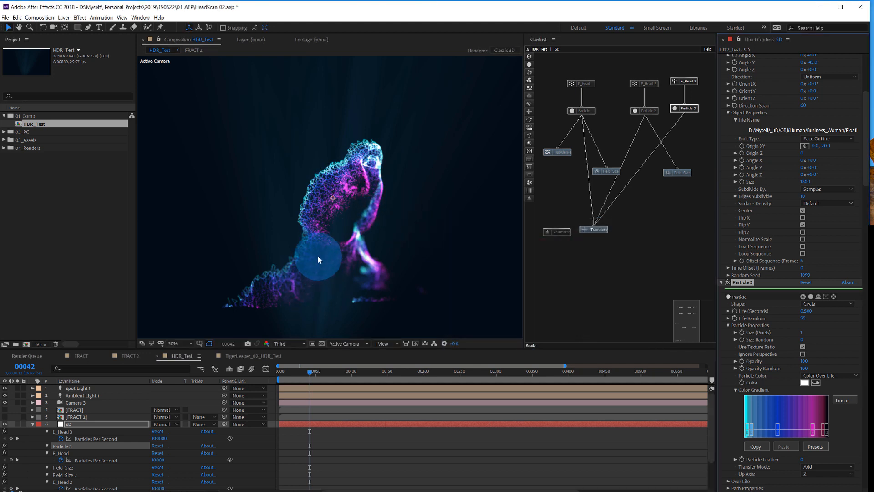
mouse_move(700, 205)
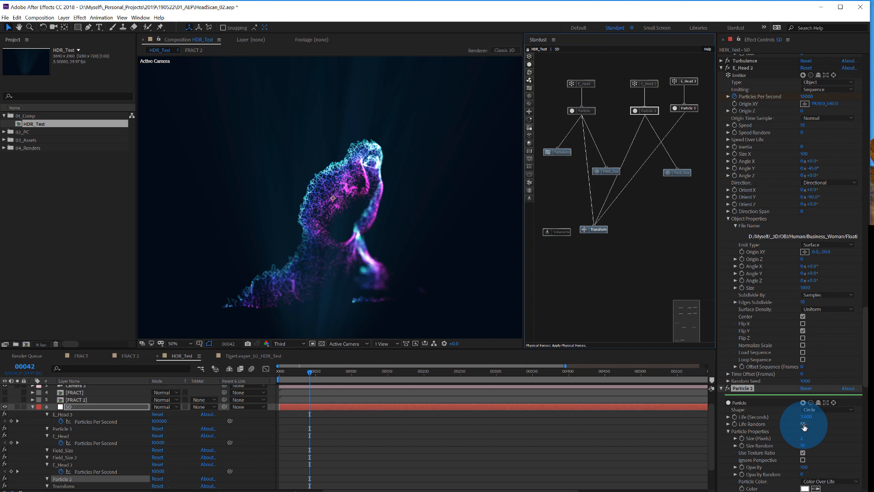
- Scroll Effect Controls down to Particle 2's Color Over Life gradient
scroll(down, 3)
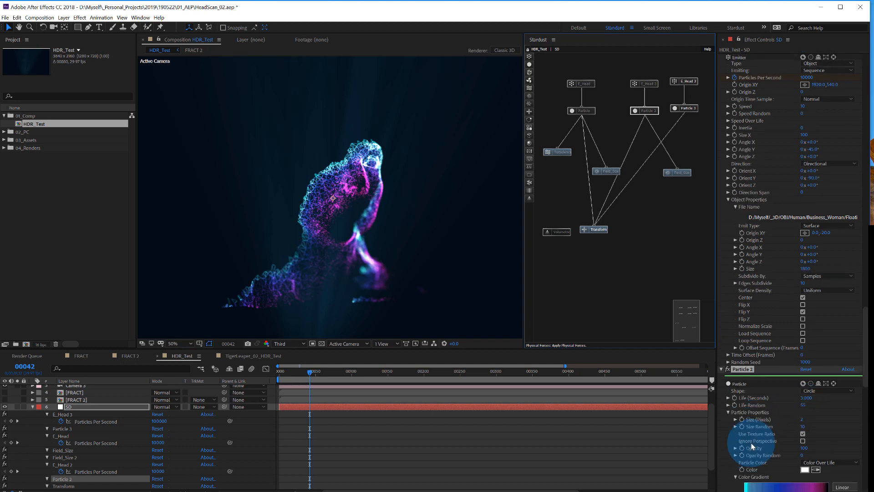
scroll(down, 3)
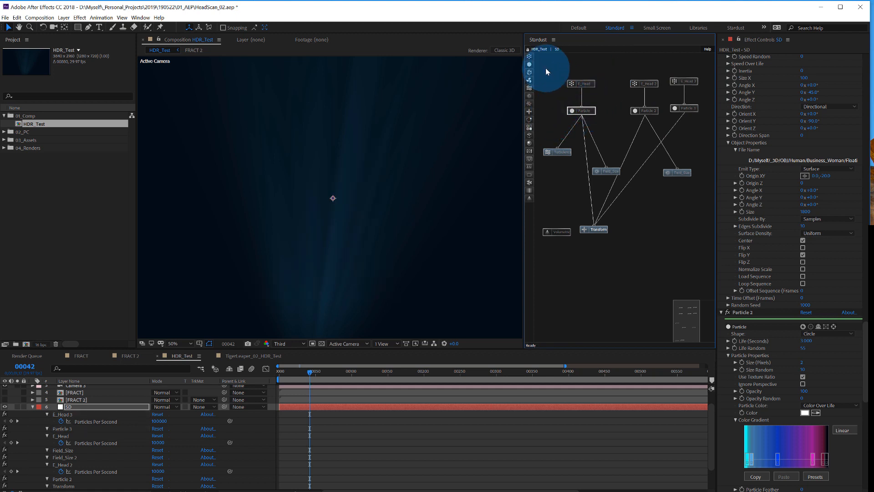
- Select the E_Head emitter node and expand its Speed Over Life curve
right_click(580, 83)
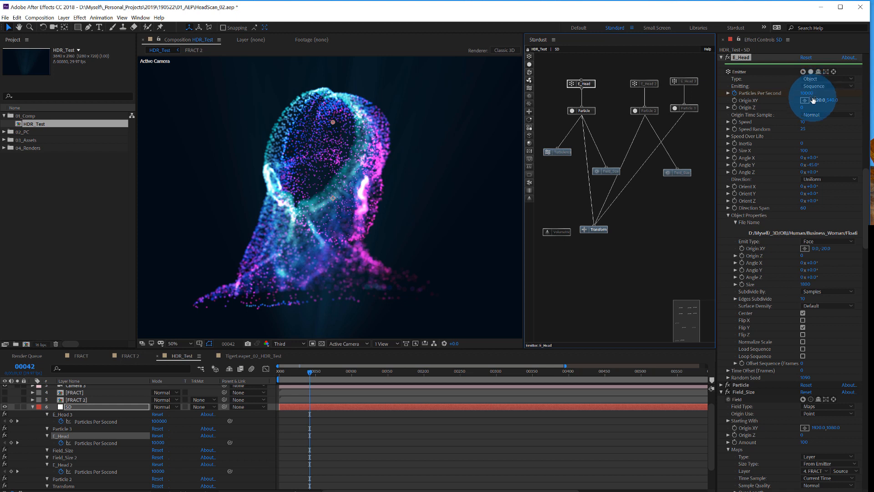
mouse_move(825, 190)
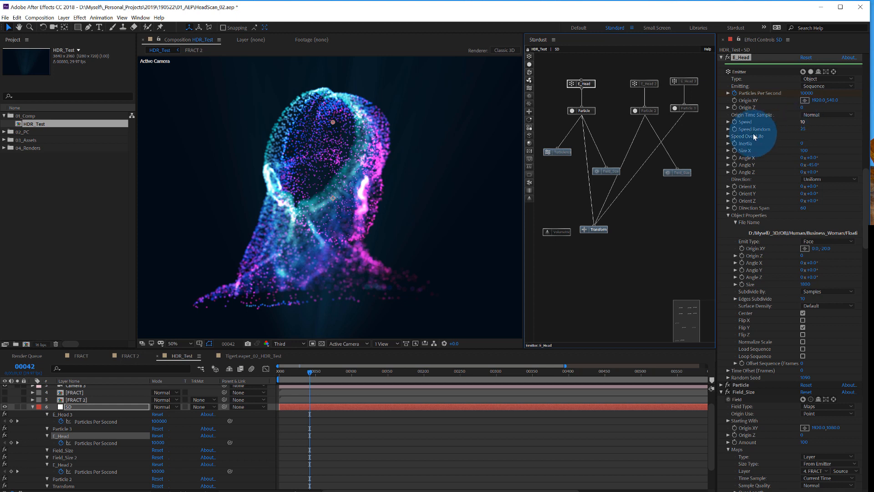
click(728, 135)
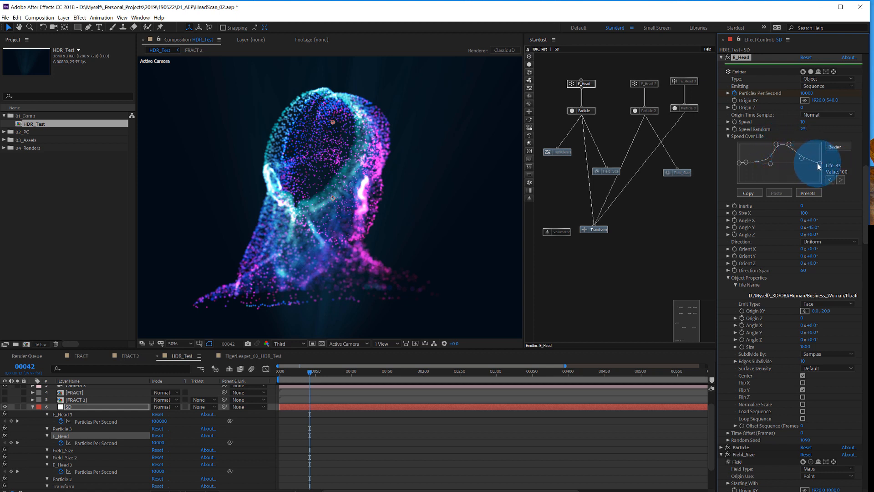
mouse_move(347, 363)
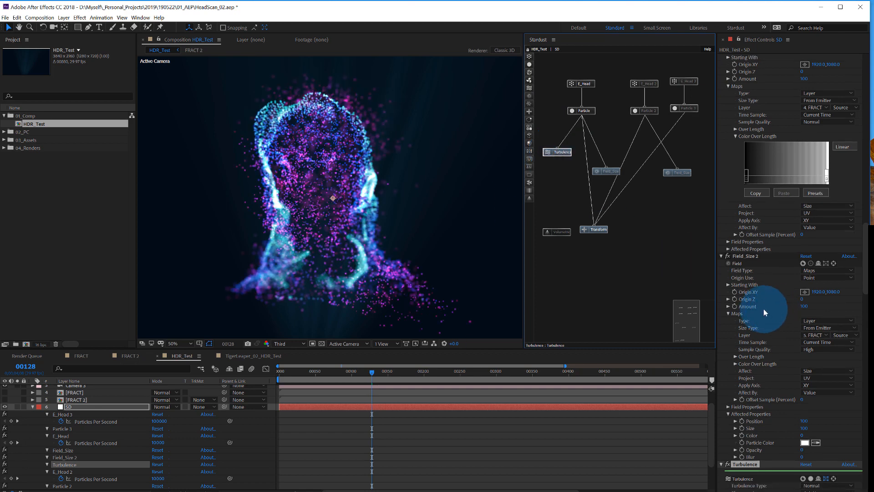
scroll(down, 3)
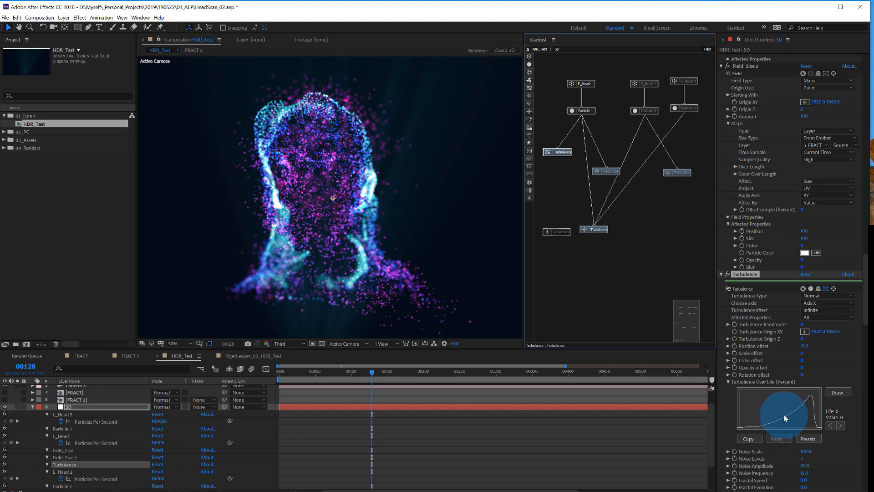
mouse_move(809, 400)
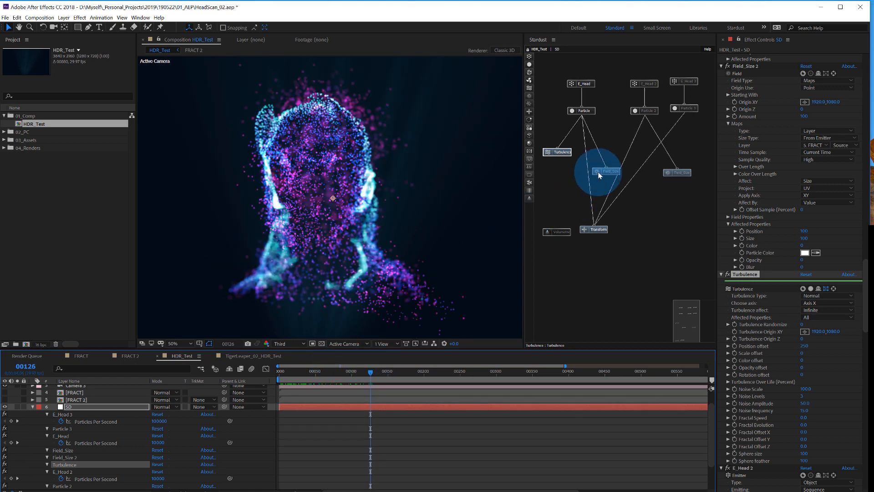
- Enable the Field_Size node and collapse its Color Over Length ramp
right_click(605, 171)
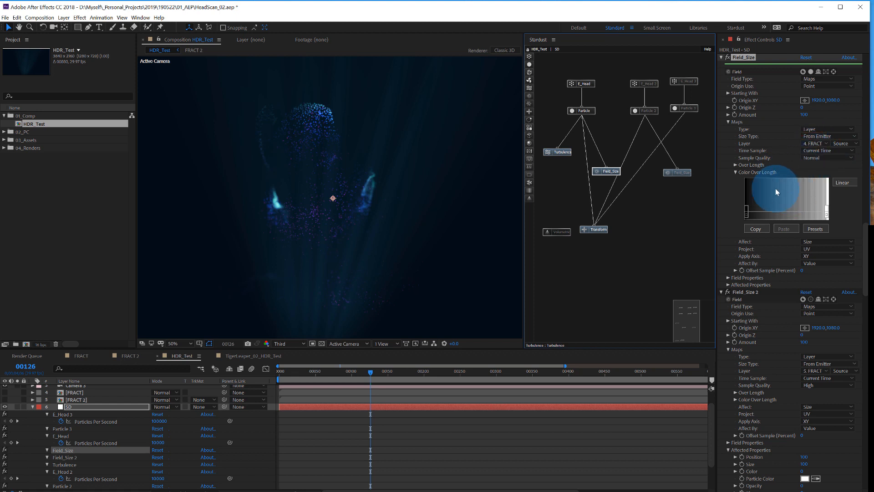
click(728, 172)
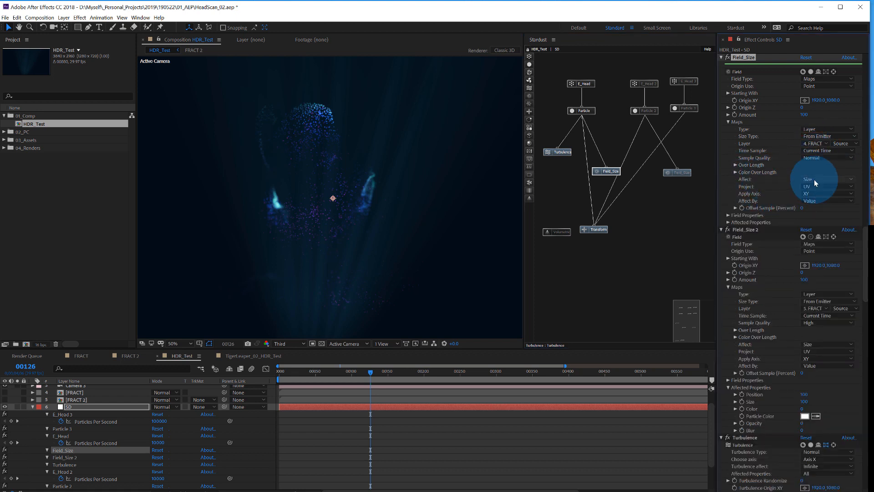
mouse_move(814, 197)
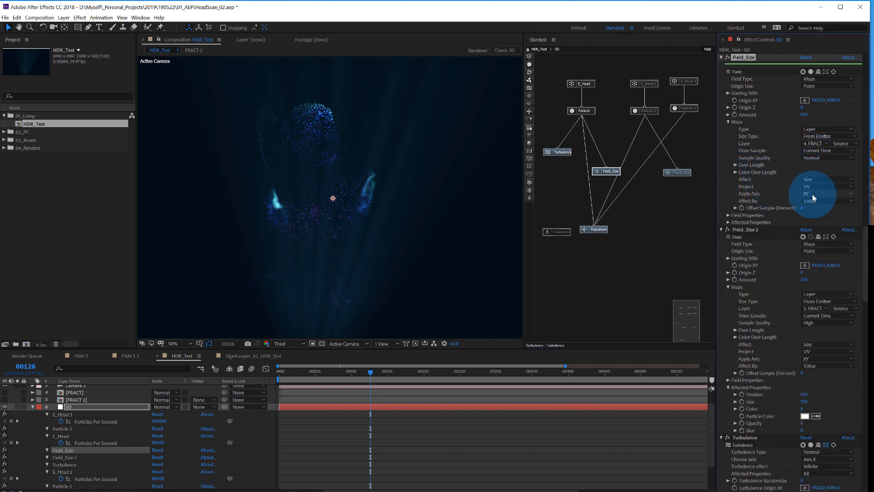
mouse_move(787, 195)
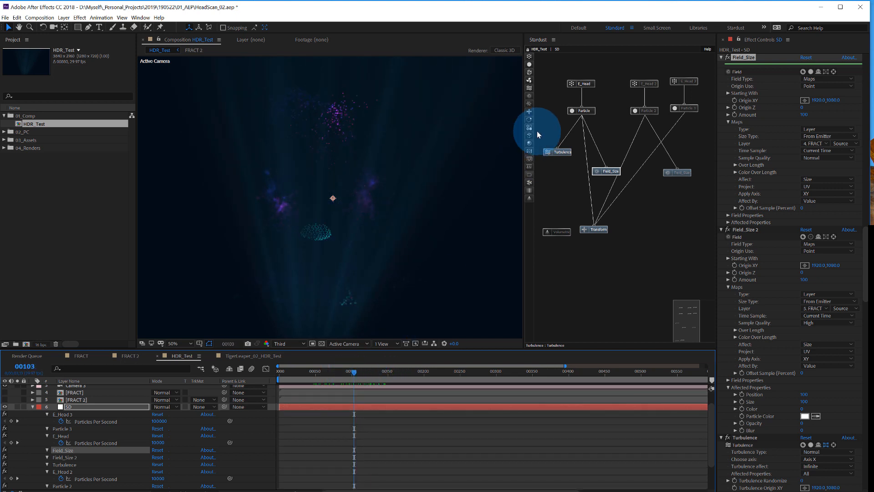
- Show the Particle node's over-life options and size-over-life curve
click(581, 111)
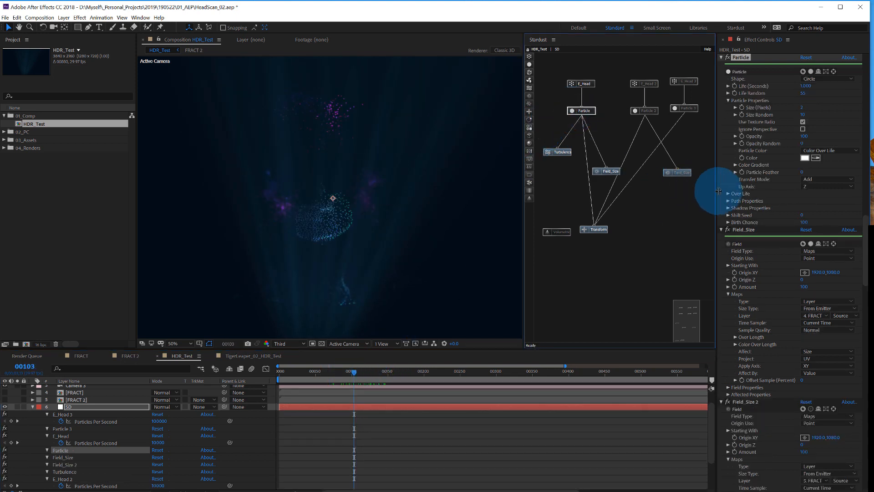
click(728, 193)
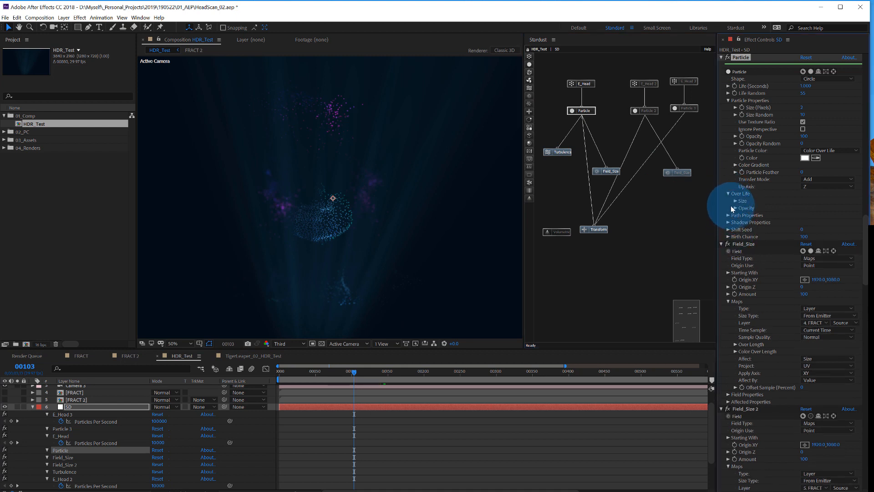
click(729, 200)
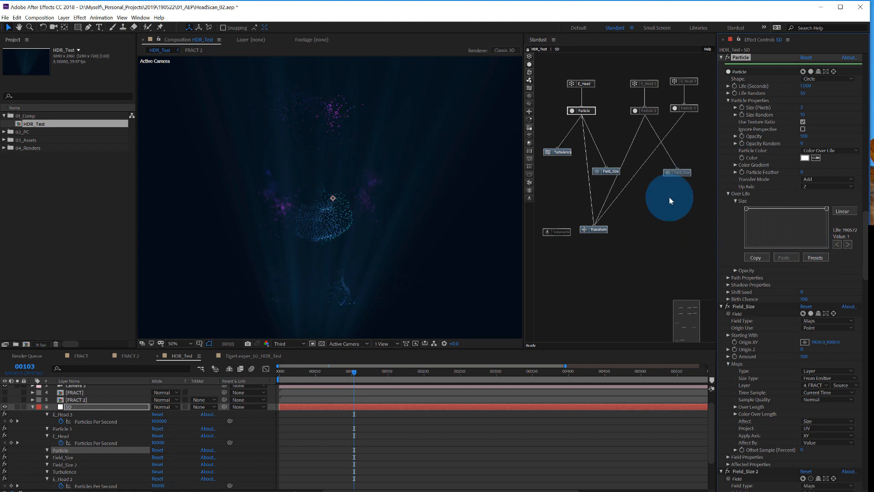
- Review the particle colour gradient, collapse Particle Properties, and jump to frame 160
click(731, 193)
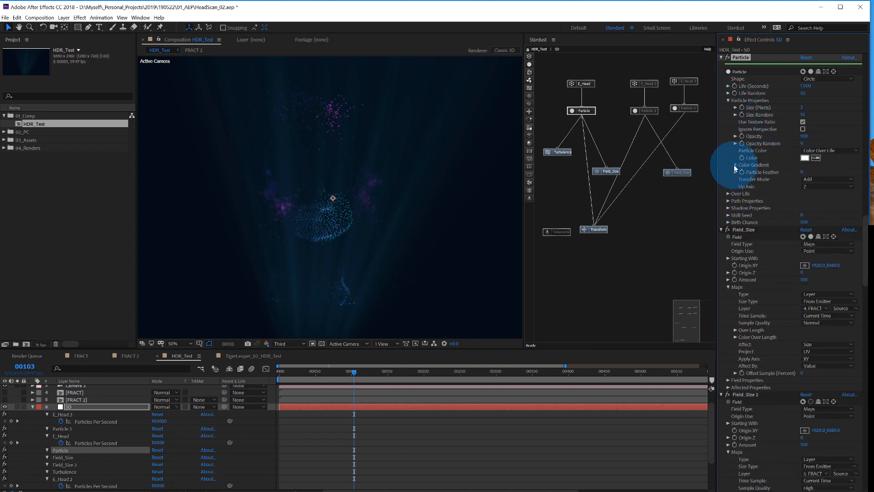
click(728, 164)
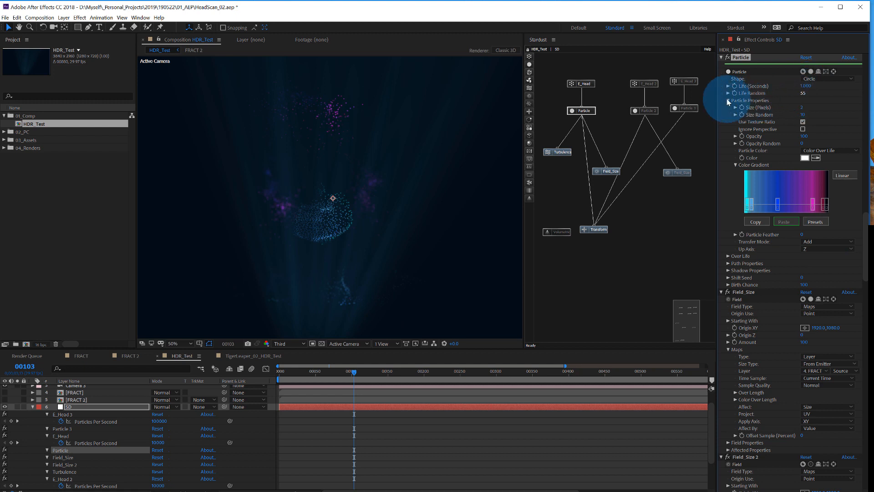
click(727, 100)
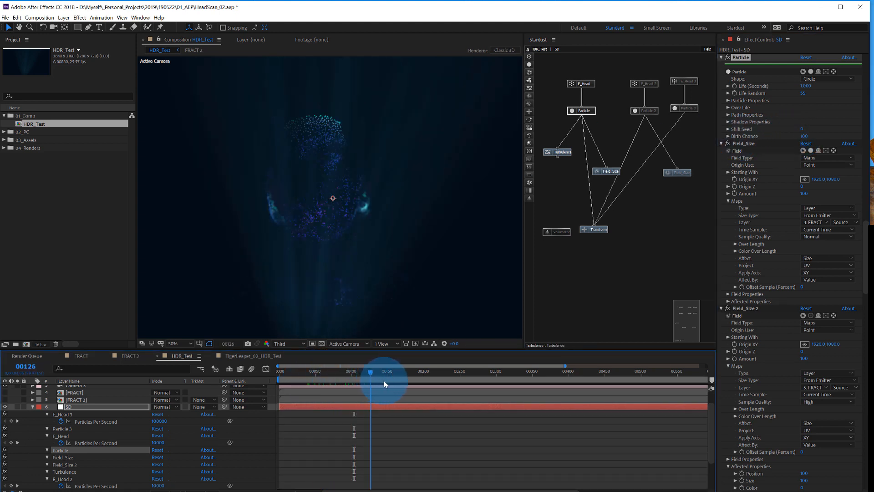
click(394, 370)
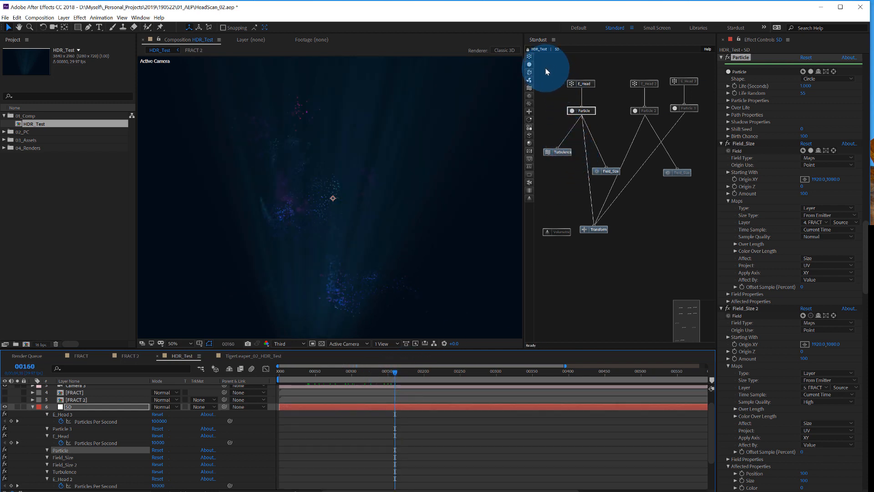
mouse_move(606, 67)
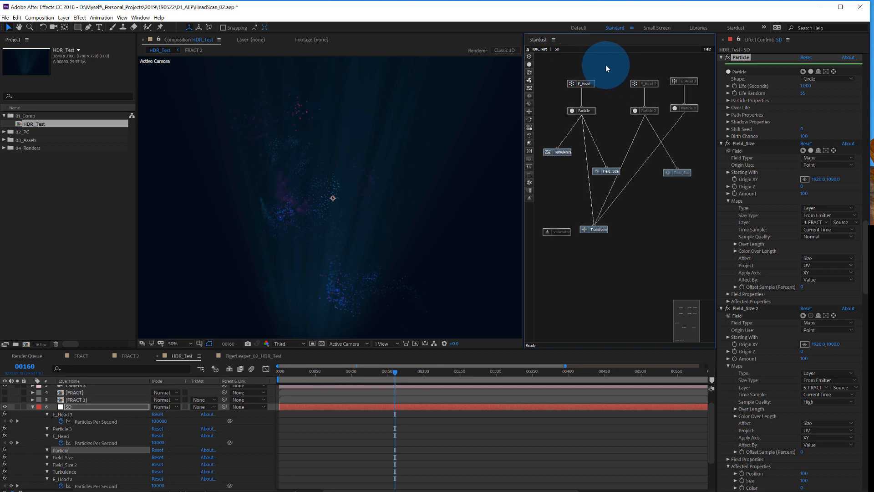
- Toggle a Stardust switch to render the full head and select the Volumetric node
scroll(down, 3)
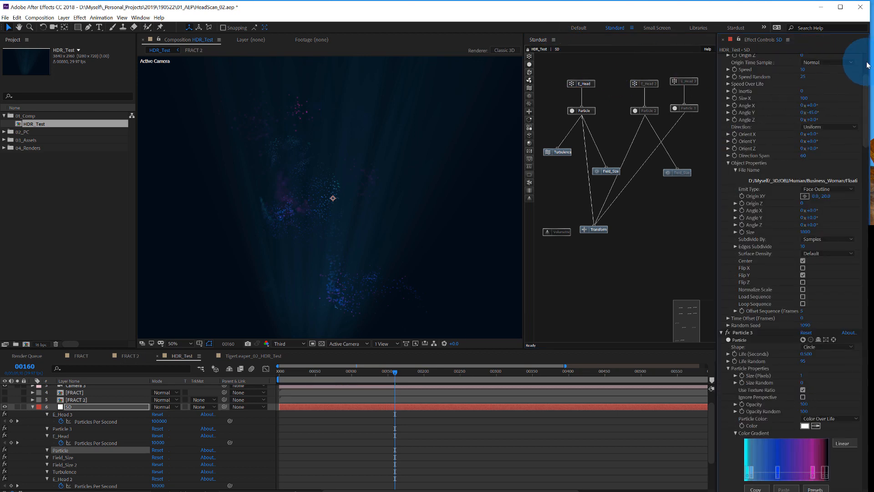
scroll(up, 3)
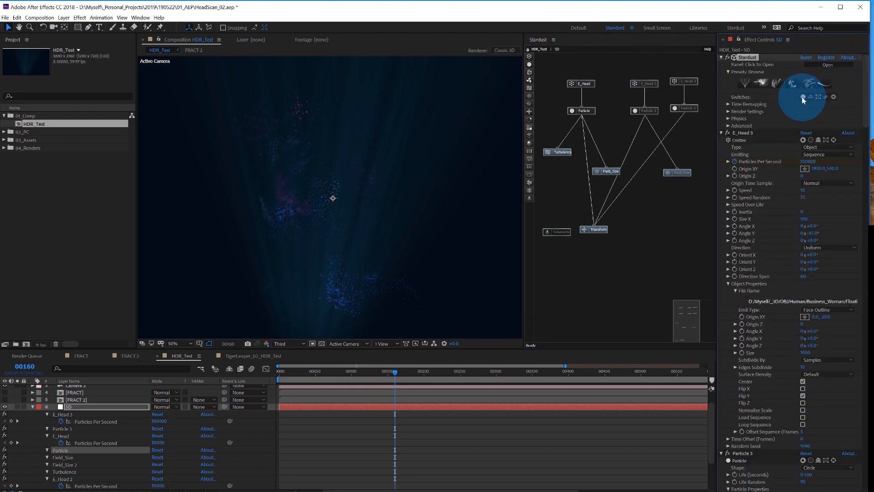
click(558, 230)
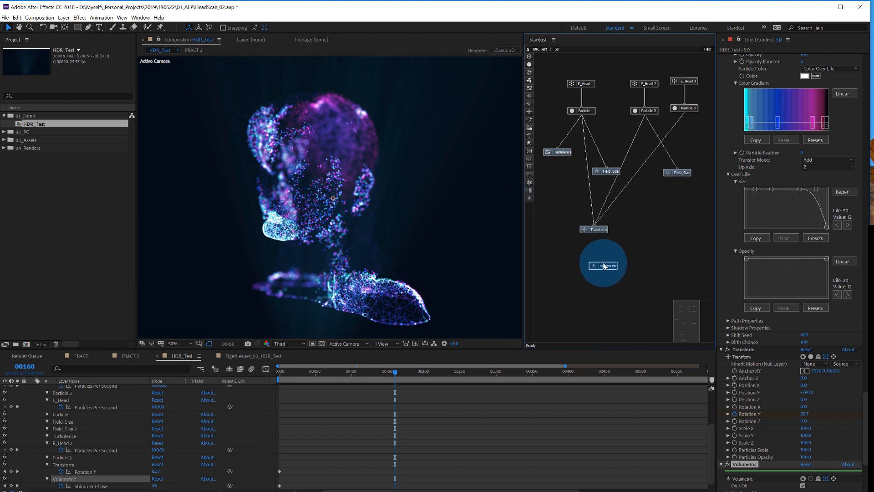
click(602, 266)
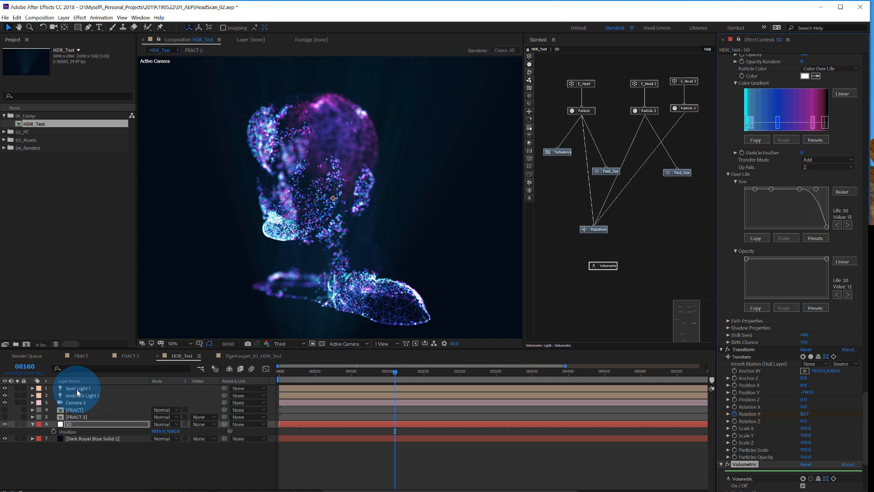
- Reveal Spot Light 1's intensity, zoom out, then reselect SD and scroll to Volumetric
click(78, 387)
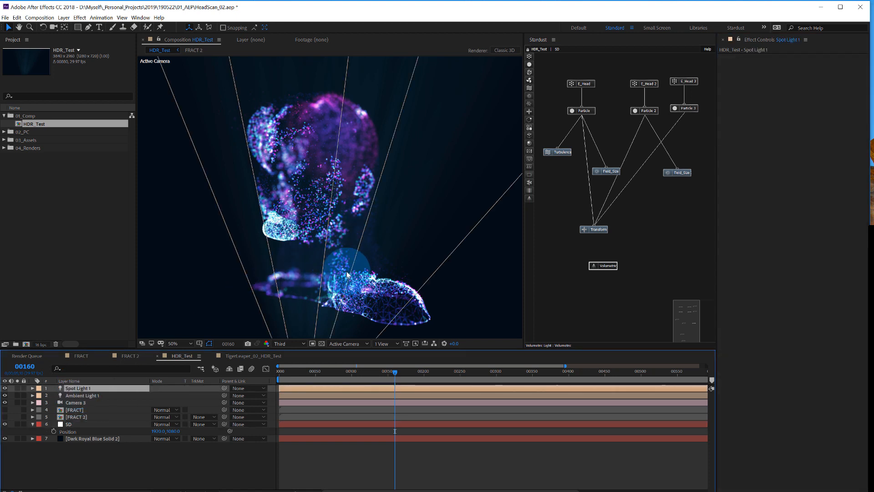
click(173, 342)
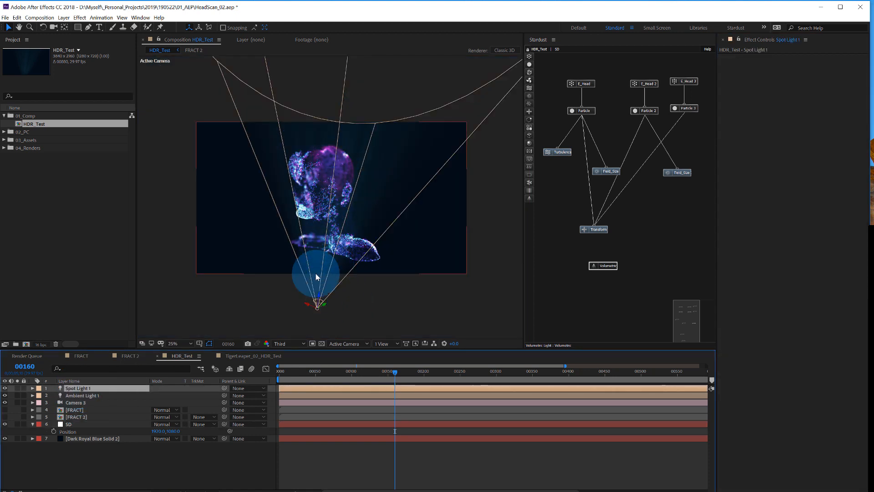
click(33, 387)
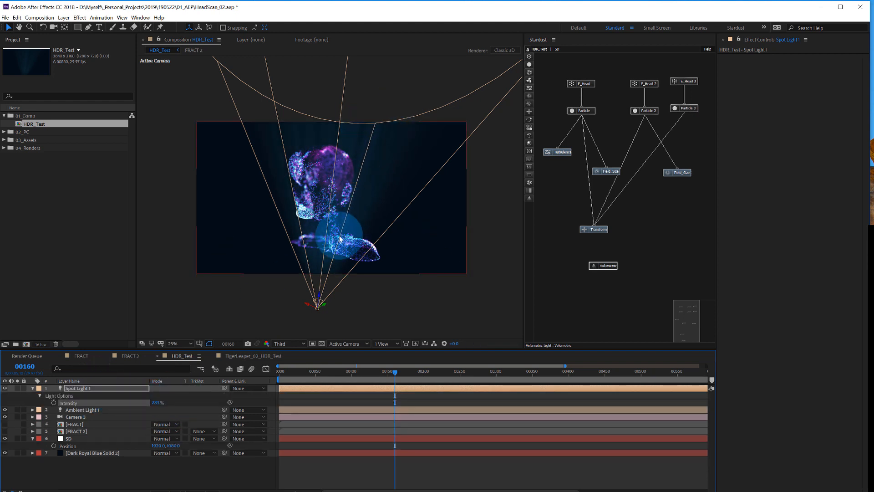
click(71, 438)
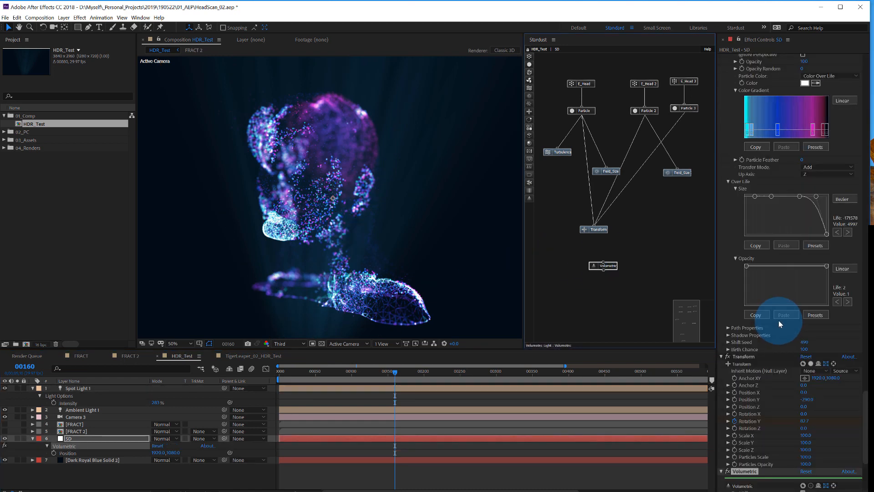
scroll(down, 3)
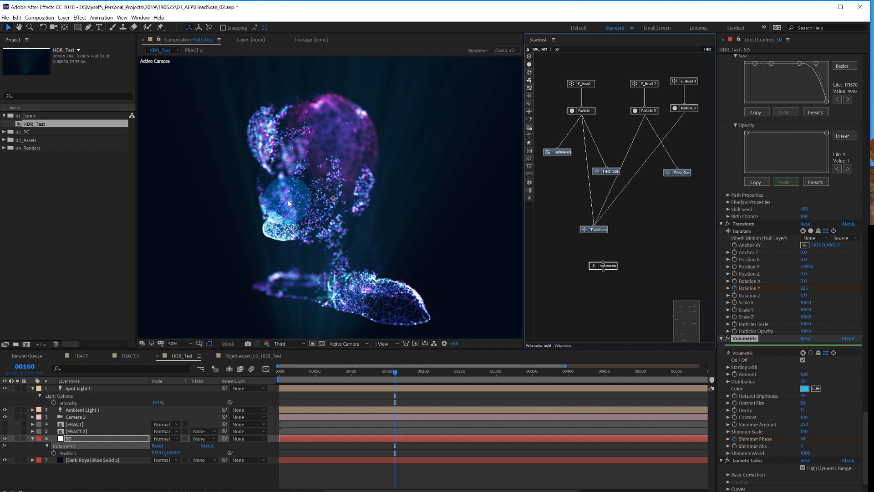
mouse_move(765, 430)
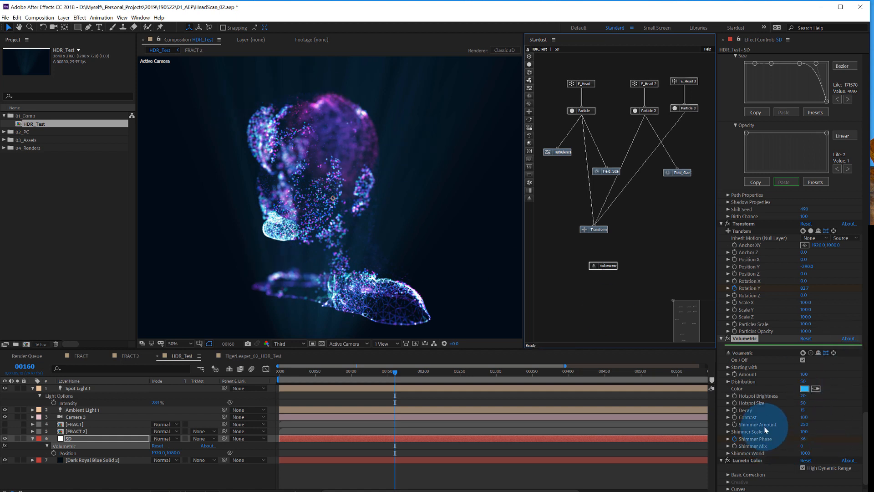
mouse_move(438, 318)
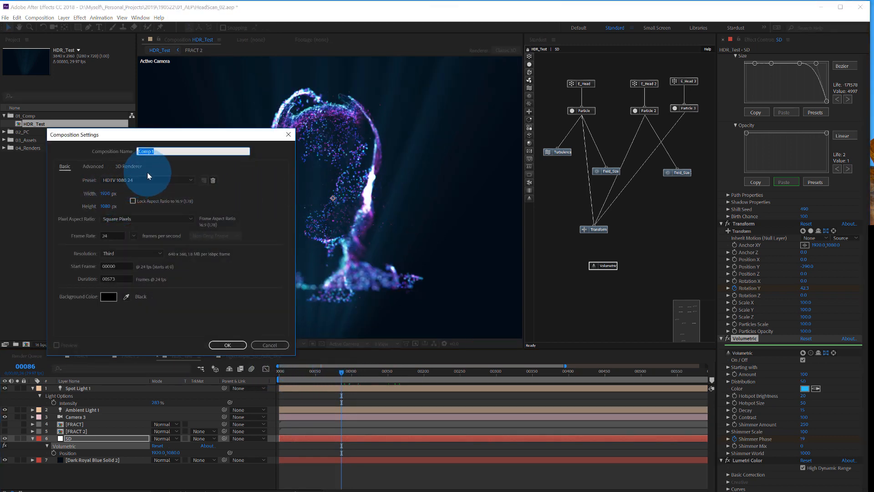
- Create the Test comp and an SD solid, and apply Stardust to it
text(Tes)
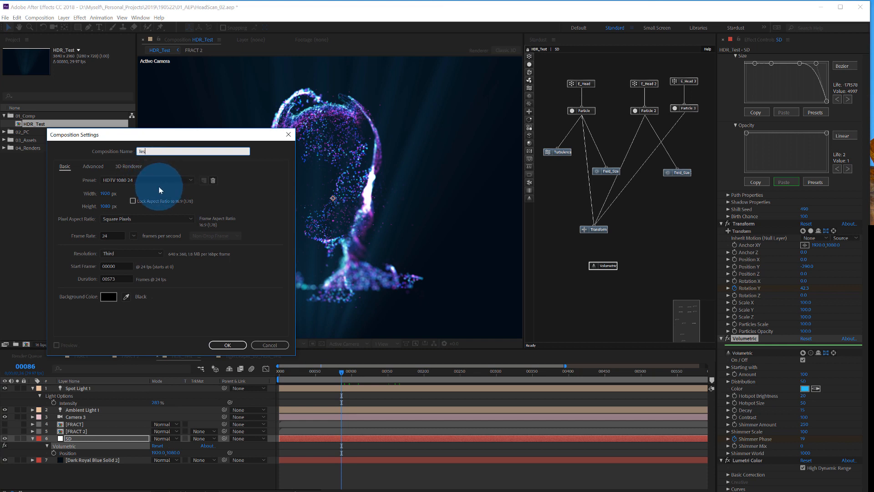
click(227, 345)
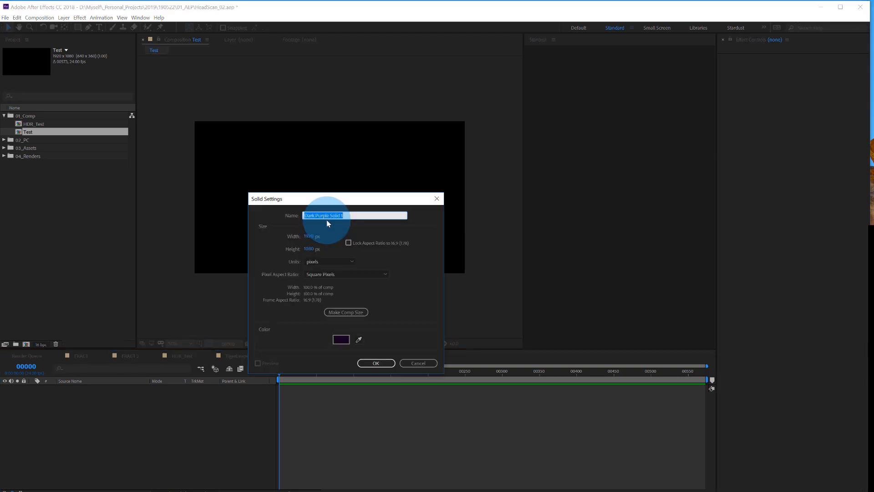
text(SD)
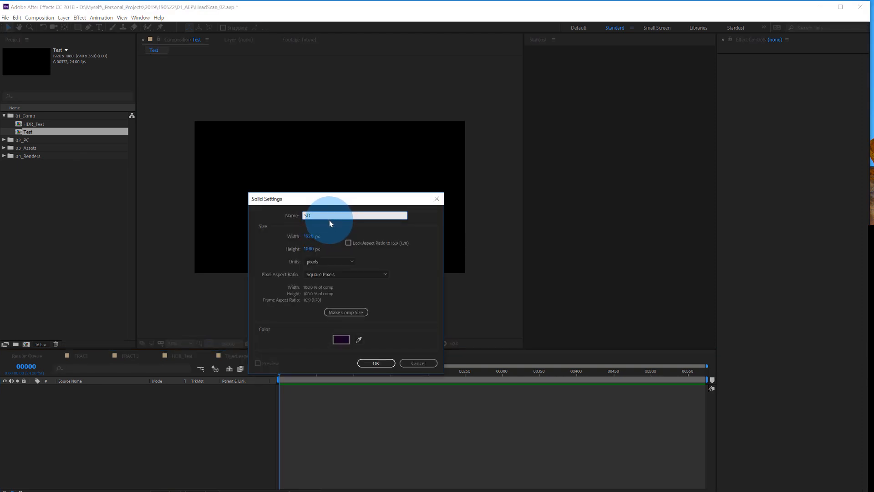
click(375, 362)
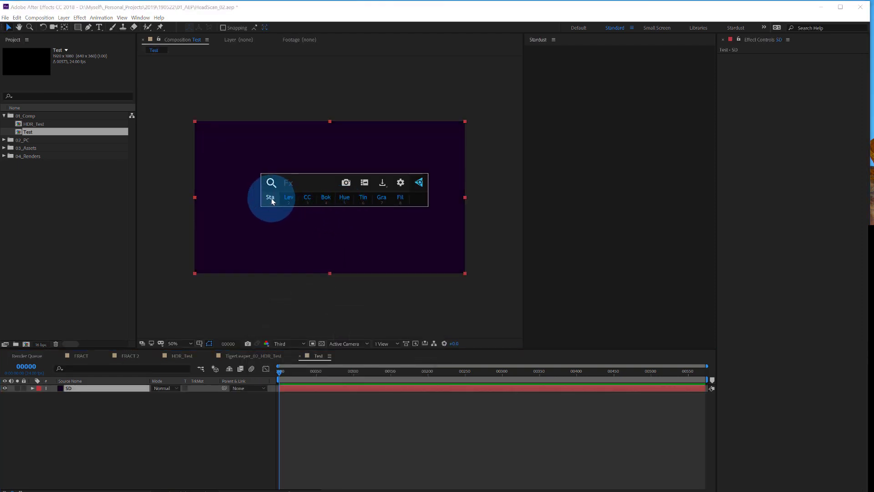
click(270, 196)
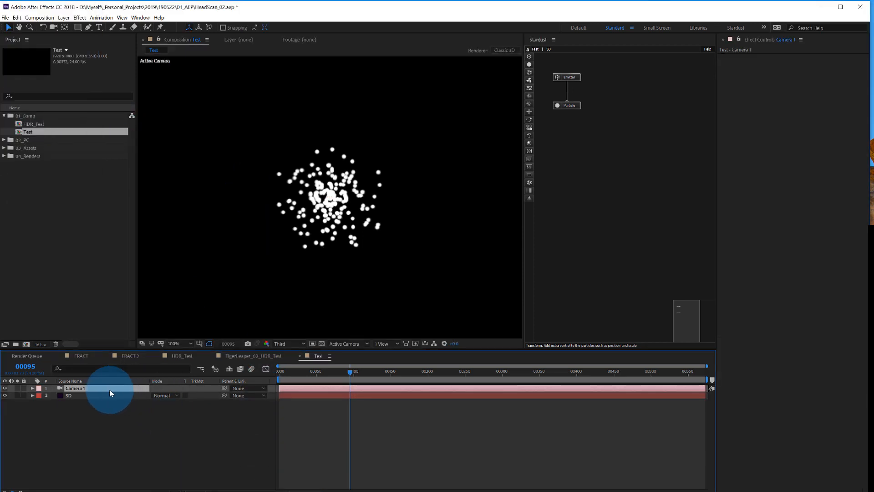
- Set the SD layer's Stardust emitter type to Object and open the OBJ import
click(32, 387)
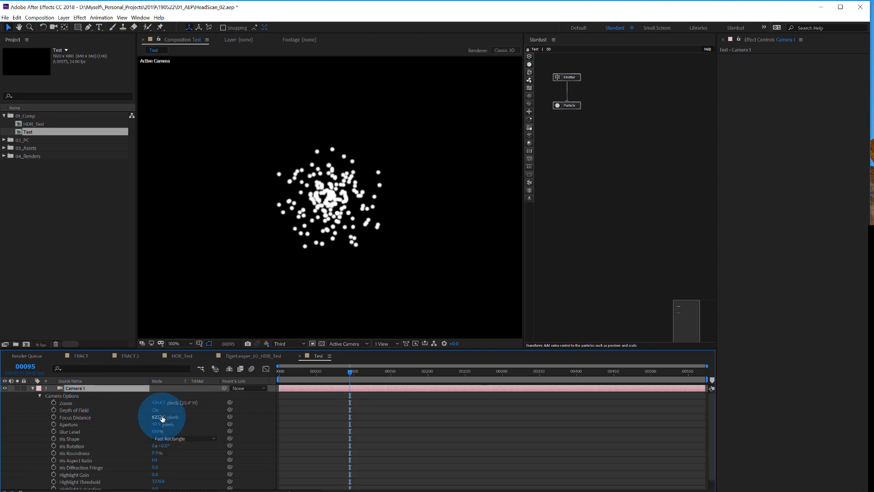
click(33, 388)
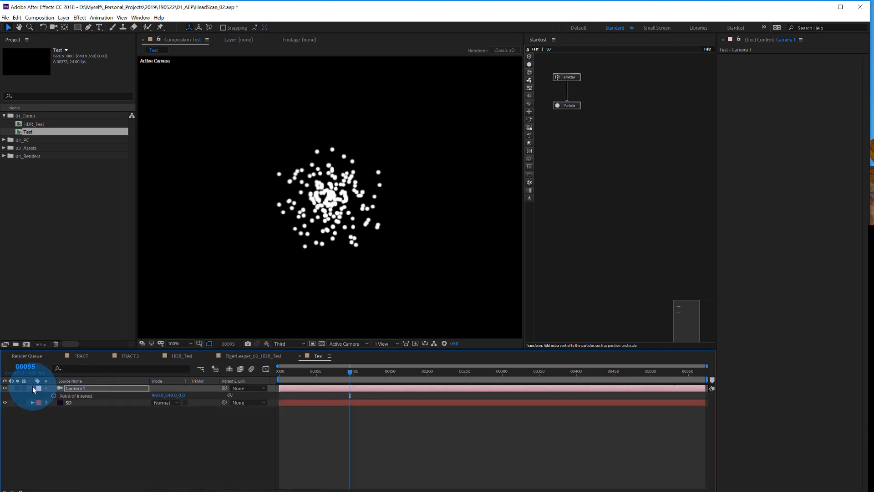
click(68, 402)
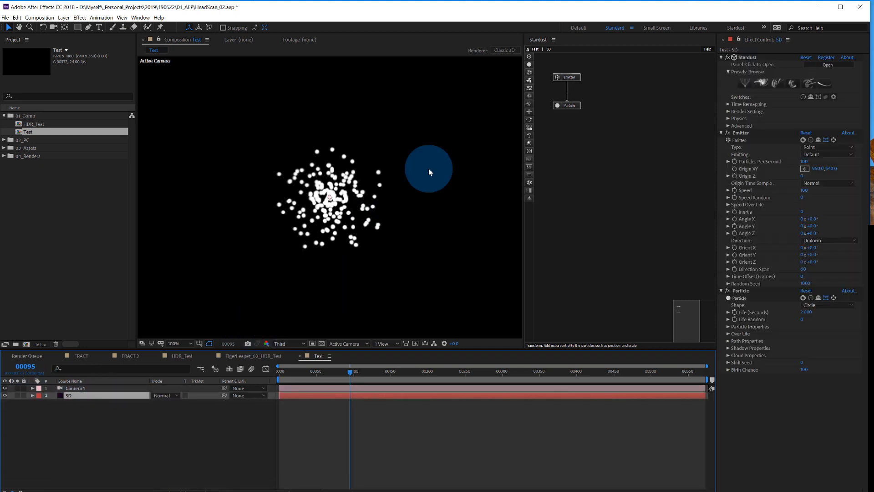
click(740, 132)
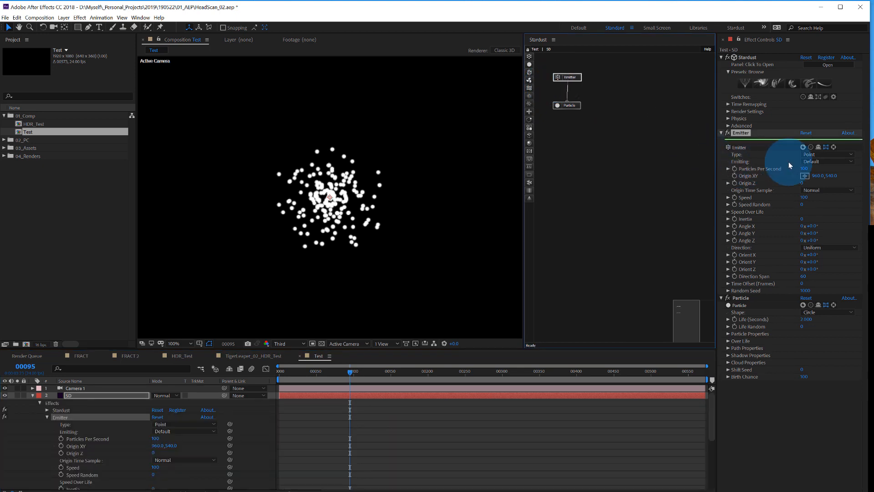
click(828, 155)
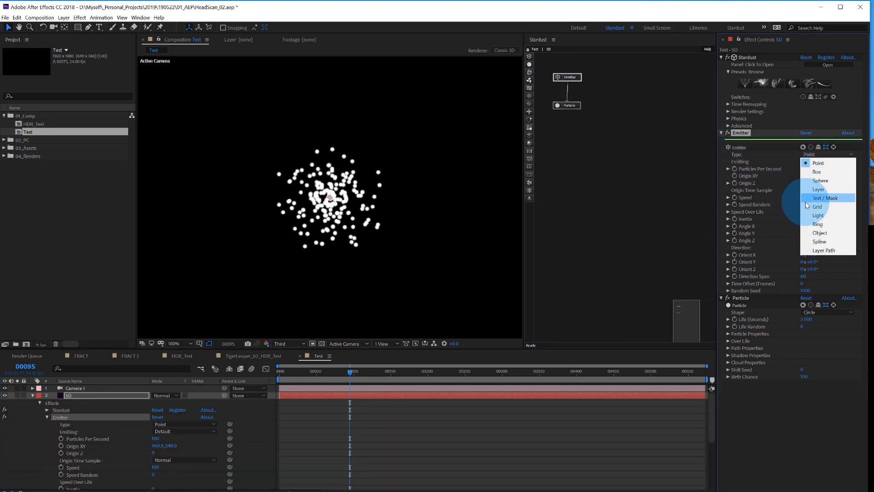
click(820, 233)
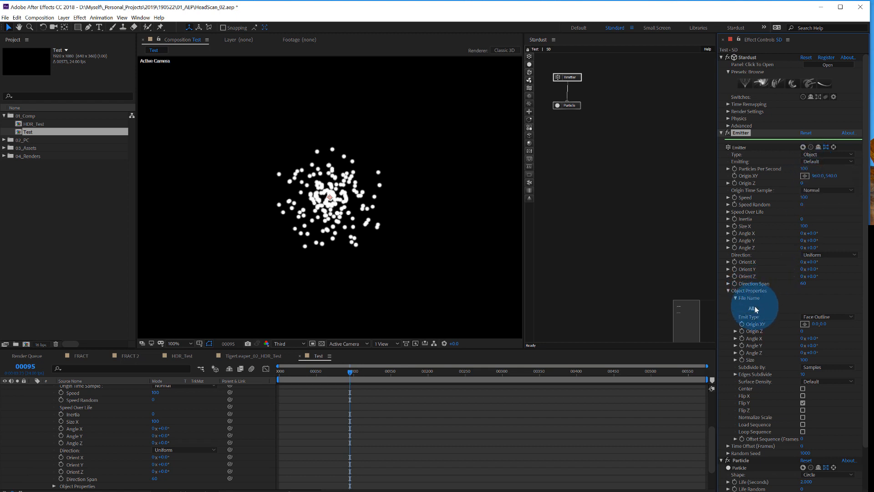
click(752, 308)
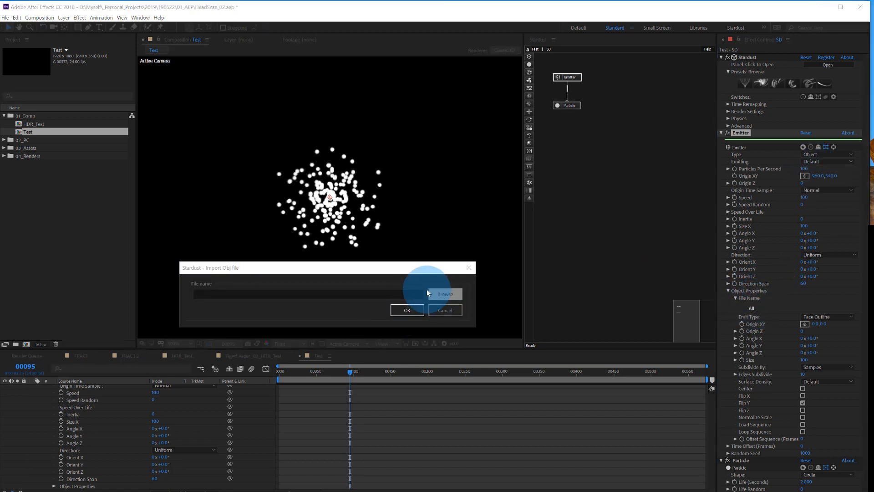
- Load Head_Female_v01.obj from 3D models > Human and tick Center
click(444, 293)
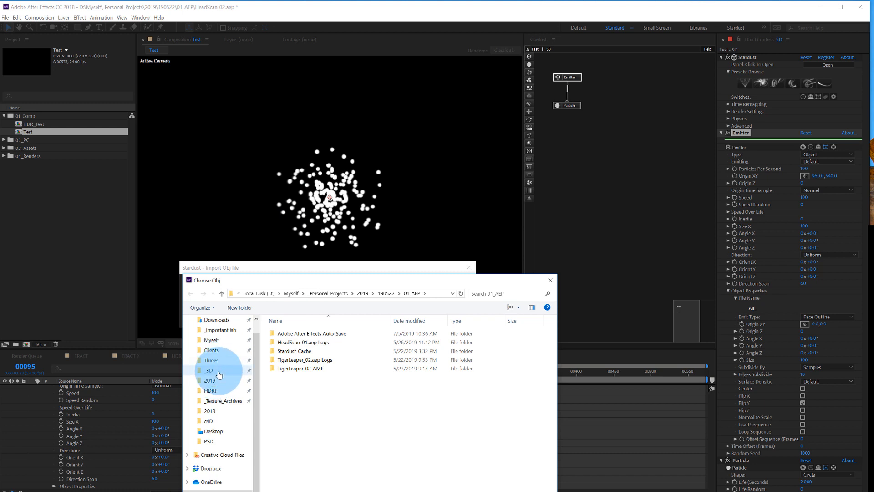
double_click(210, 370)
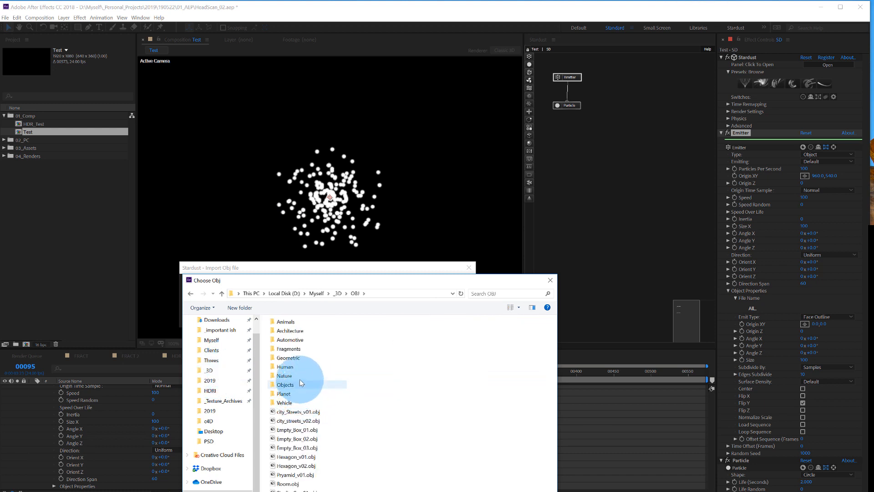
double_click(284, 366)
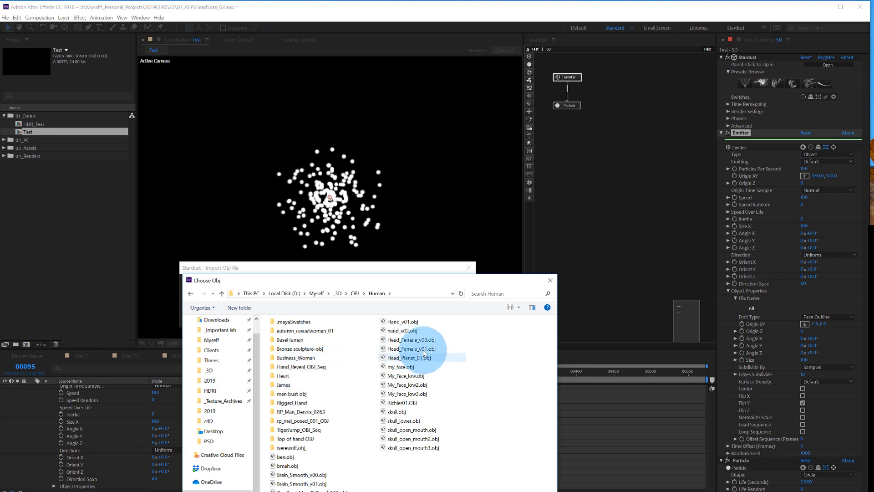
mouse_move(413, 349)
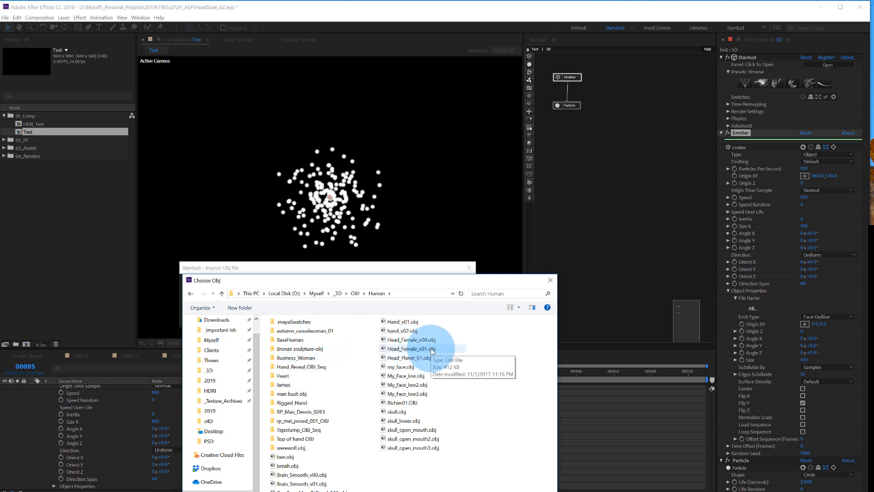
double_click(412, 348)
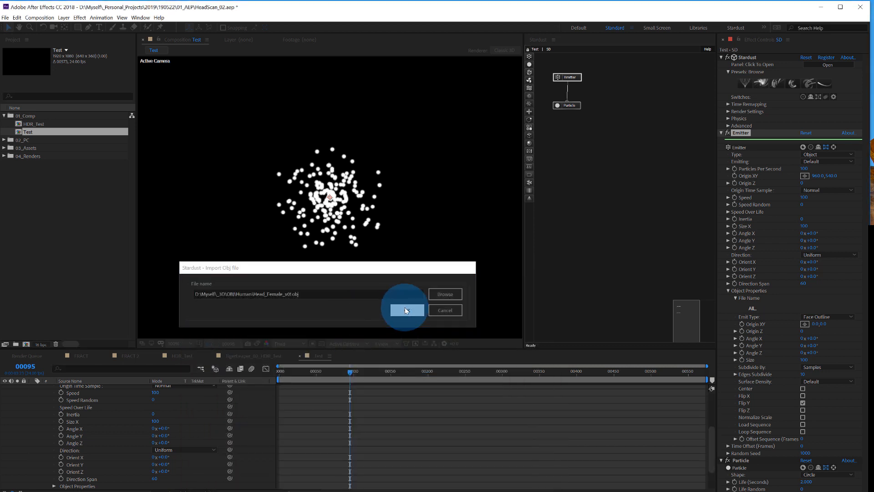
click(406, 310)
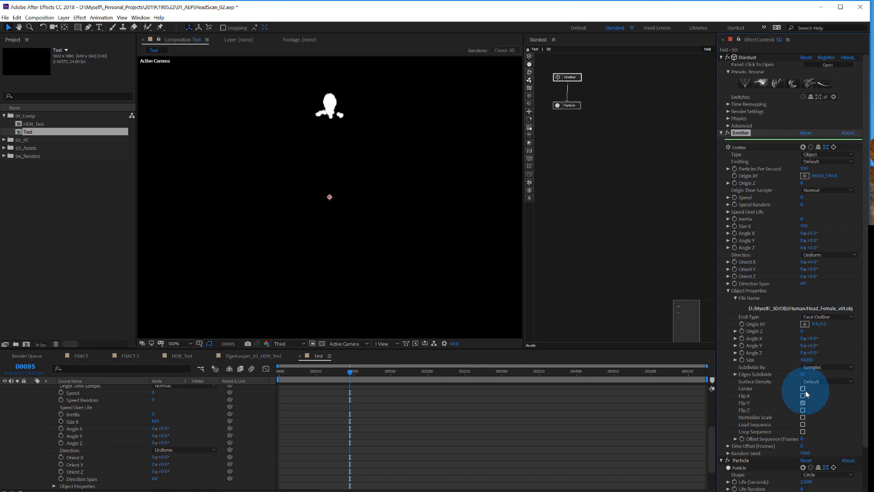
click(802, 388)
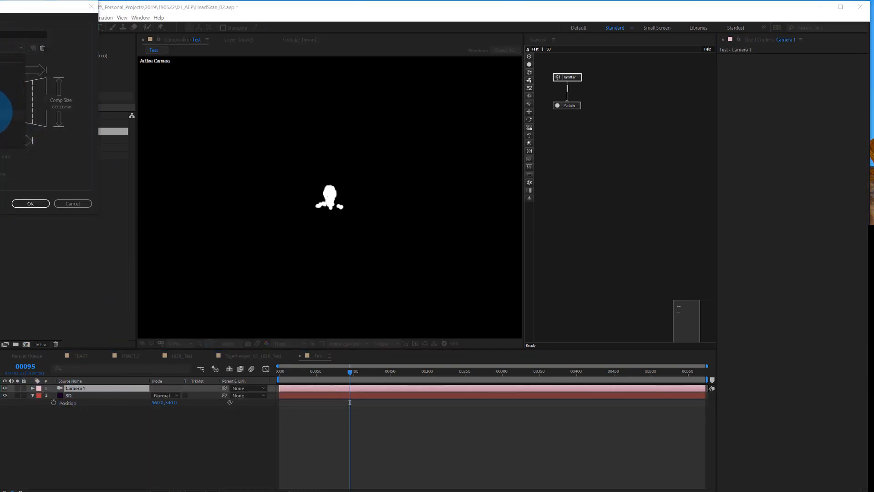
- Confirm Camera 1's settings and select a timeline layer for sizing the head
click(30, 203)
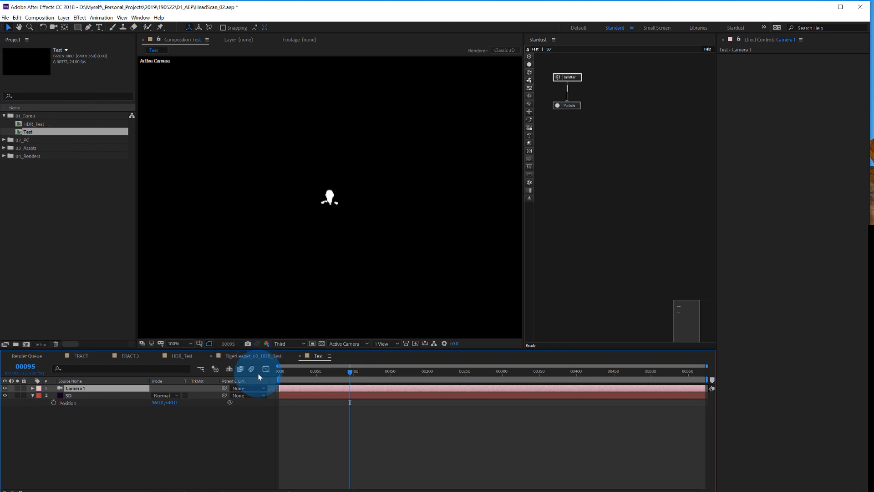
click(68, 395)
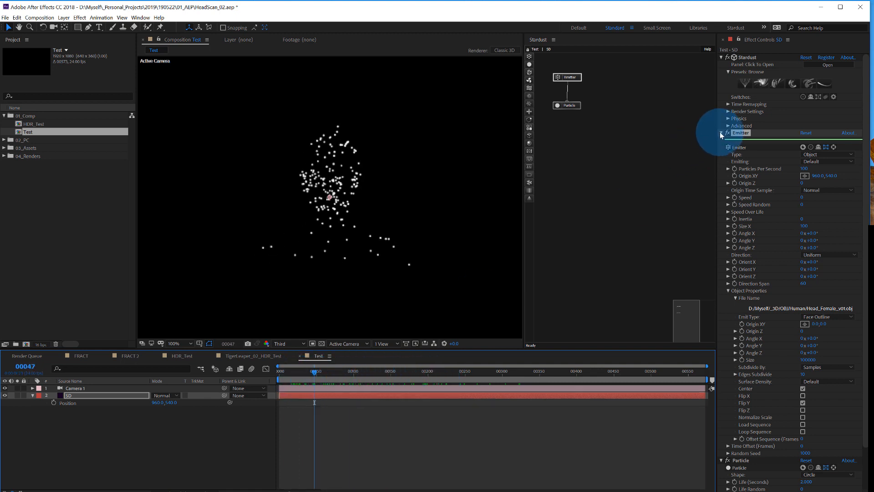
- Set particle life, drop preview to half resolution, and switch colour to Color Over Life
click(721, 133)
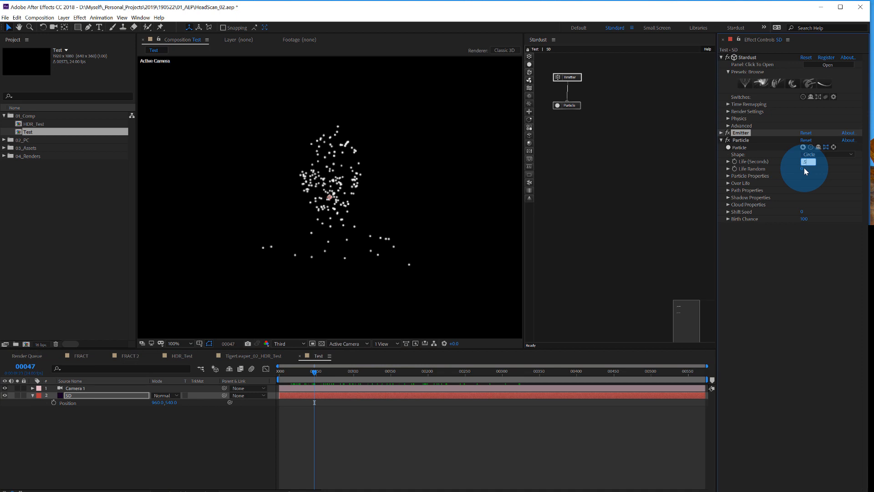
click(728, 176)
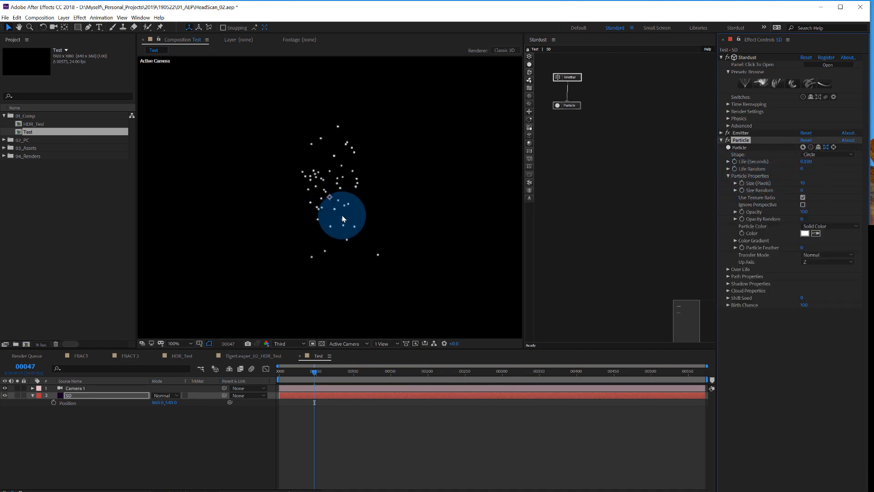
click(284, 343)
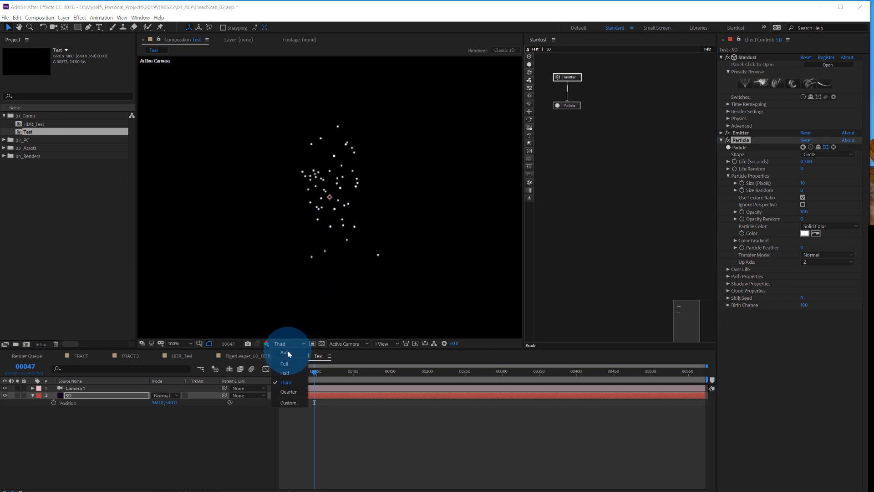
click(284, 372)
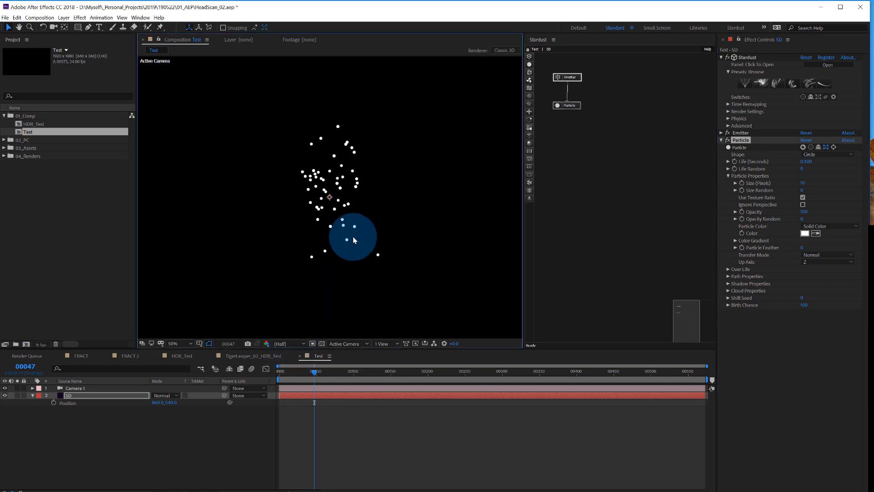
click(175, 343)
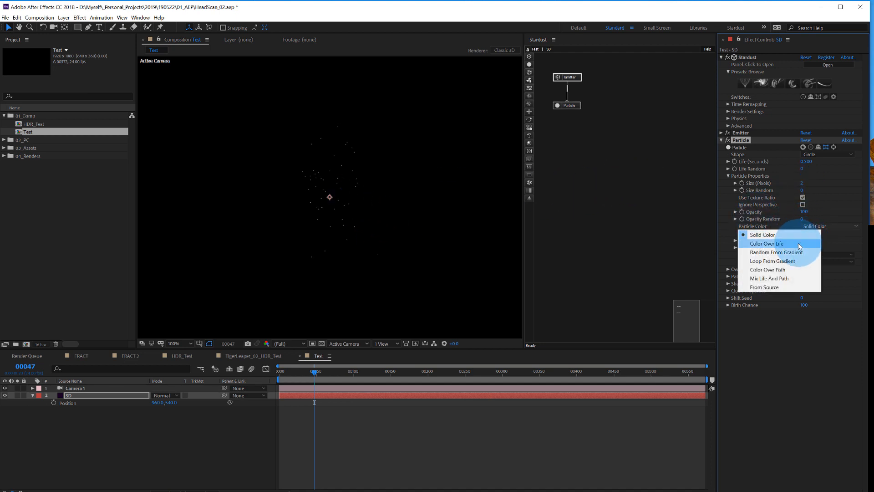
click(765, 243)
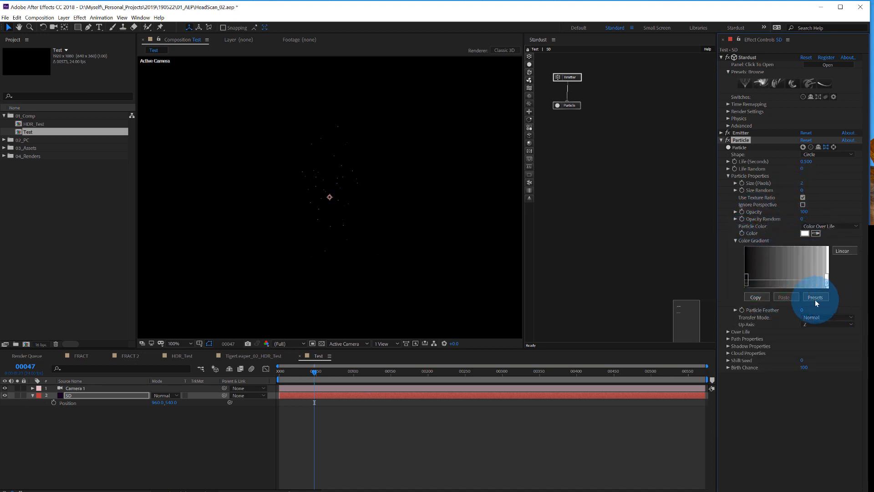
- Apply the Color 06 gradient preset to the particles
click(814, 296)
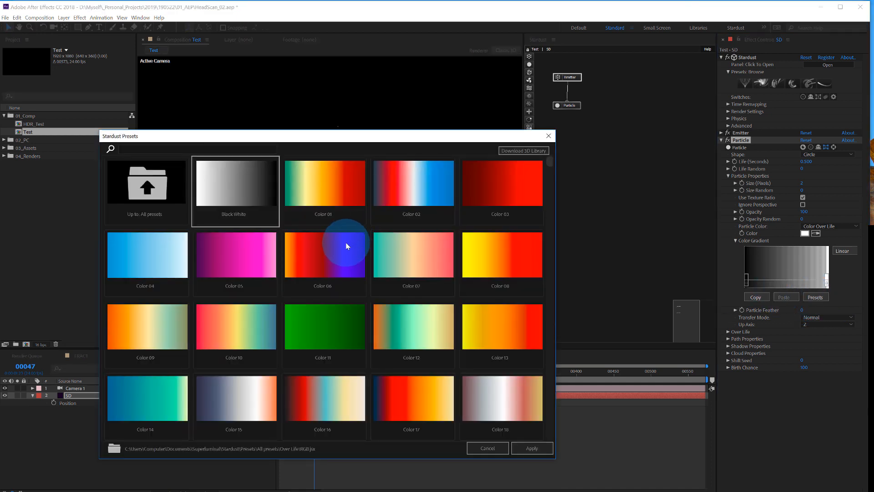
mouse_move(293, 263)
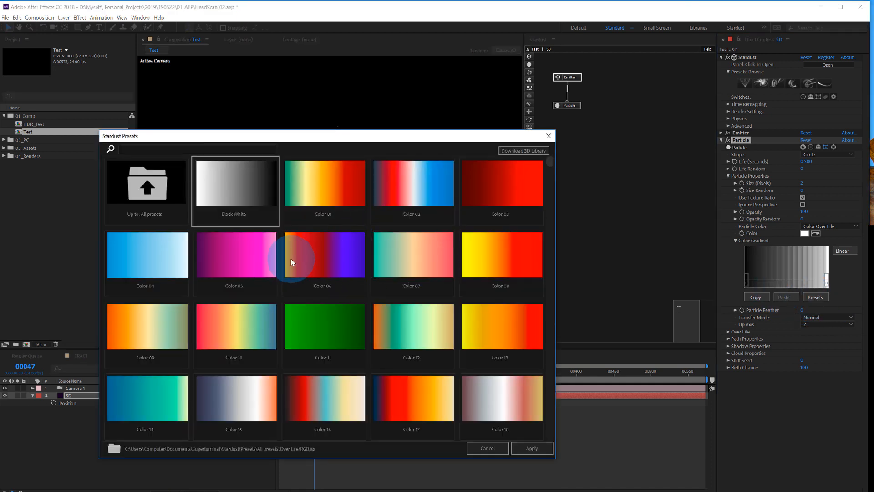
click(323, 255)
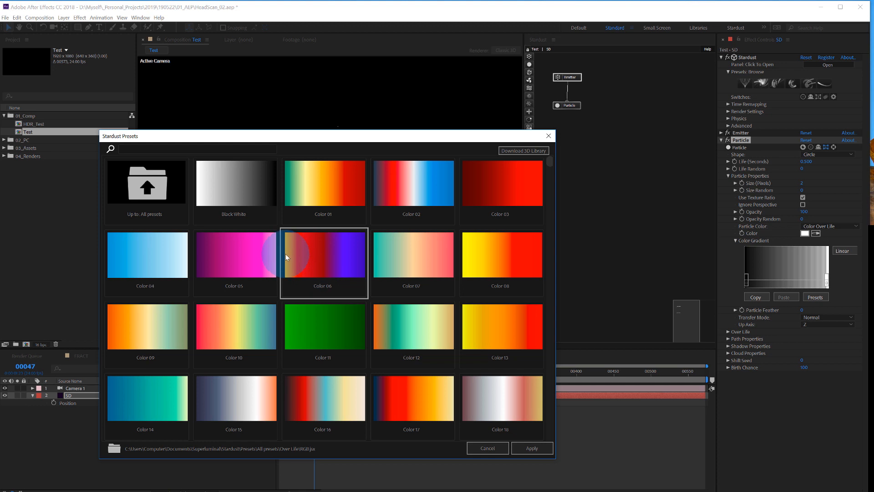
mouse_move(289, 254)
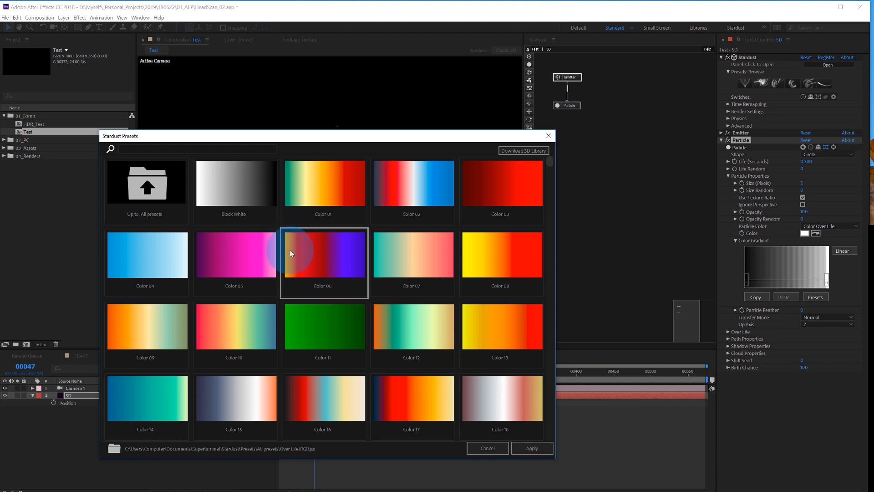
click(531, 448)
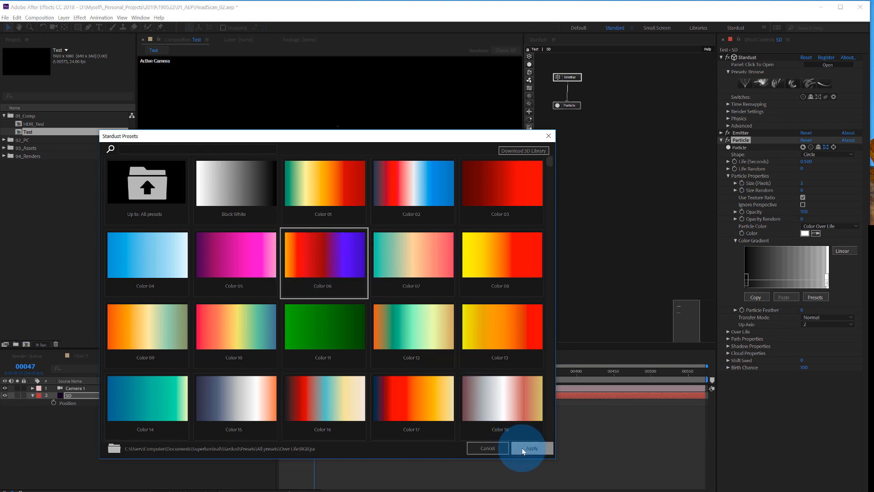
click(530, 447)
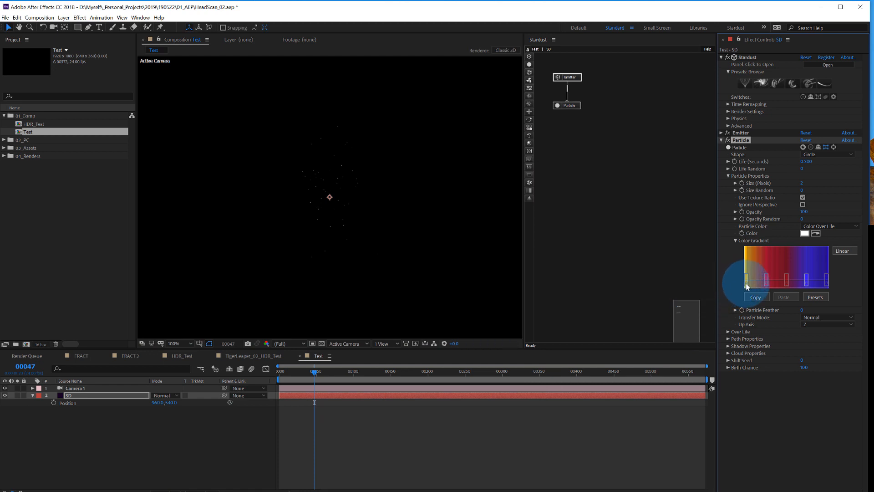
- Recolour a gradient stop to a dark hue and set Transfer Mode to Add
double_click(745, 284)
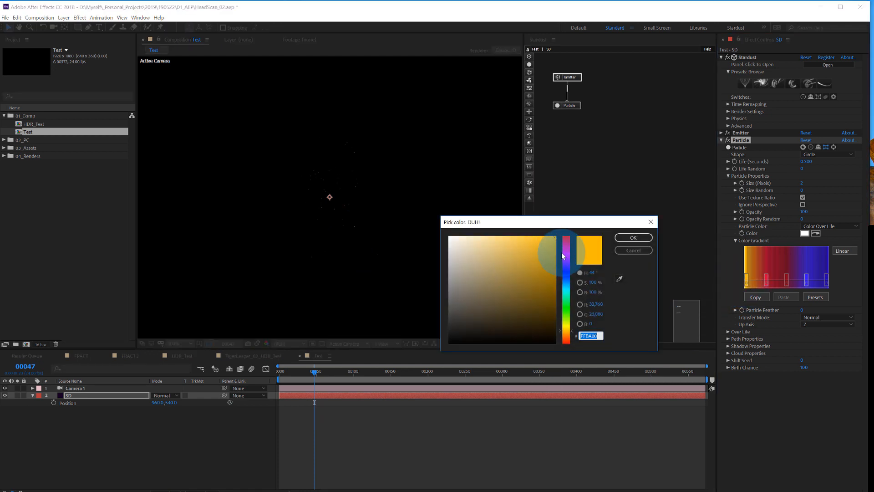
click(633, 237)
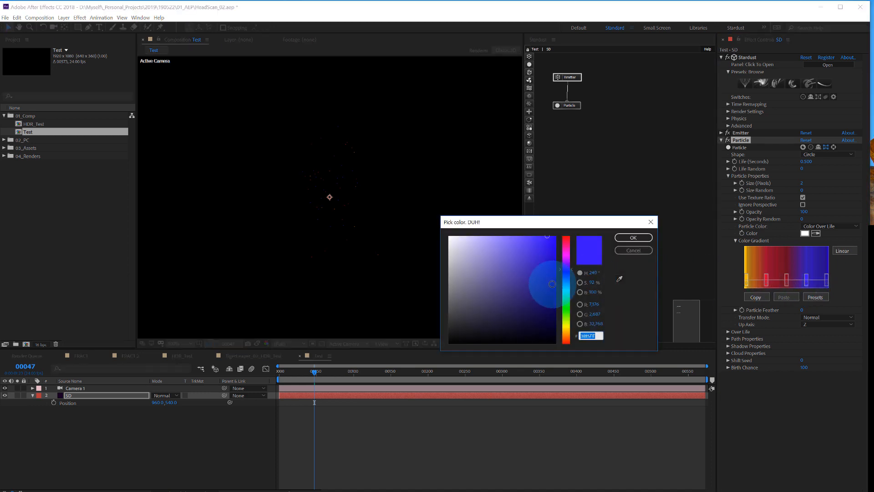
click(632, 237)
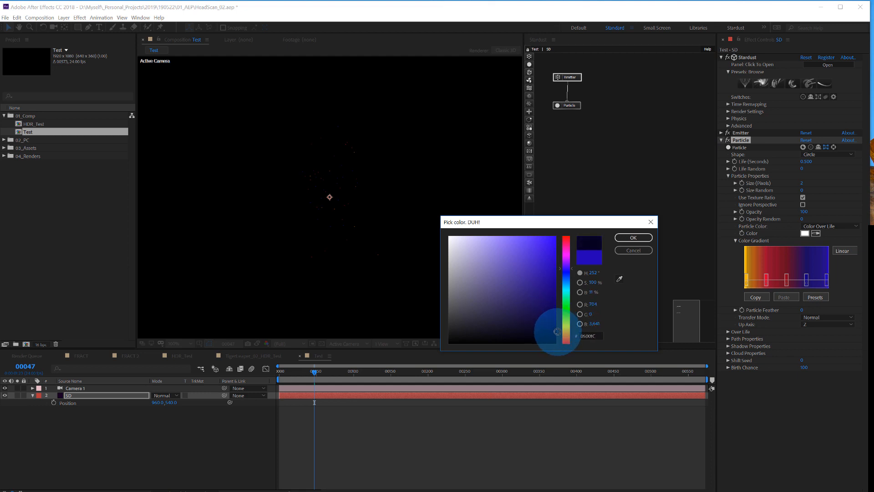
click(827, 317)
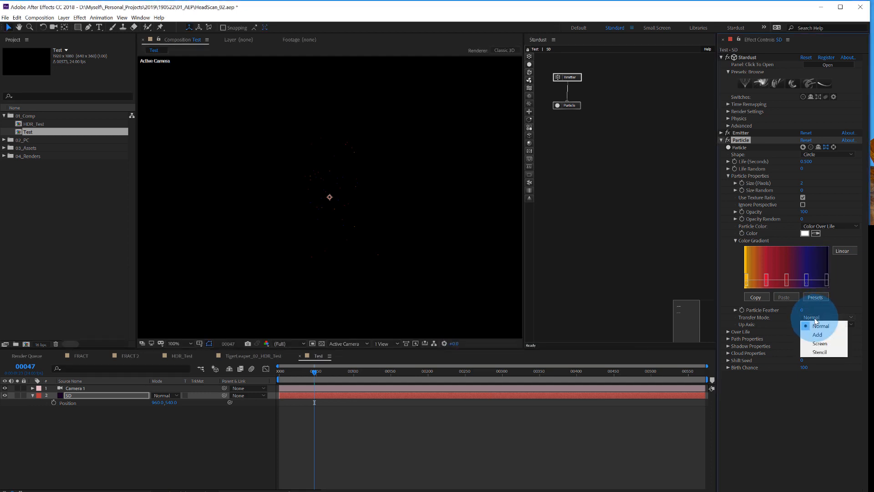
click(817, 334)
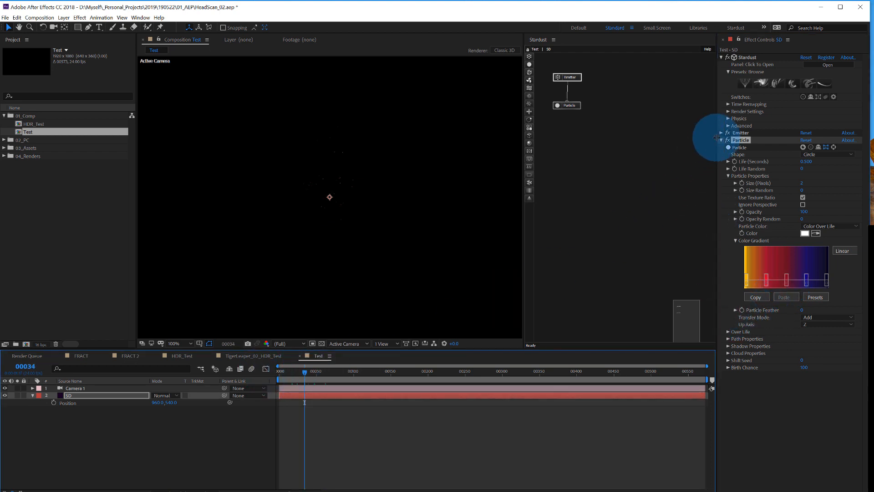
- Emit 10000 particles per second, enable Flip Z on the head object, and preview at full resolution
click(728, 133)
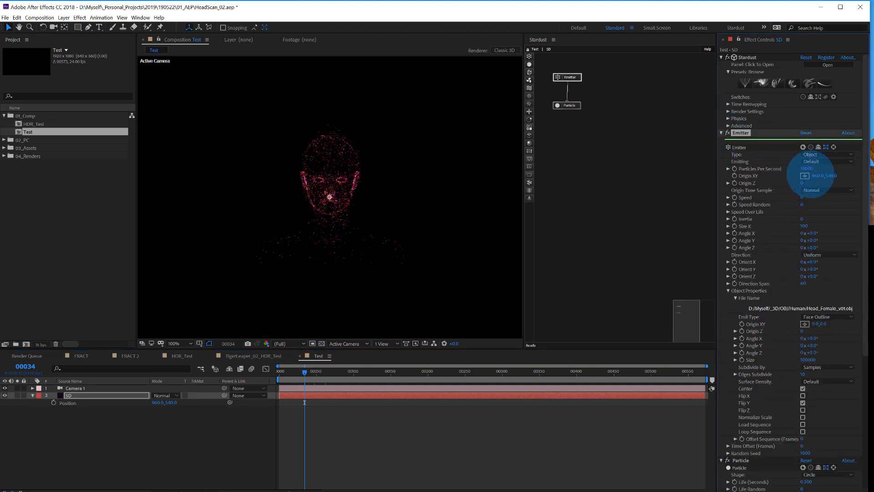
click(304, 370)
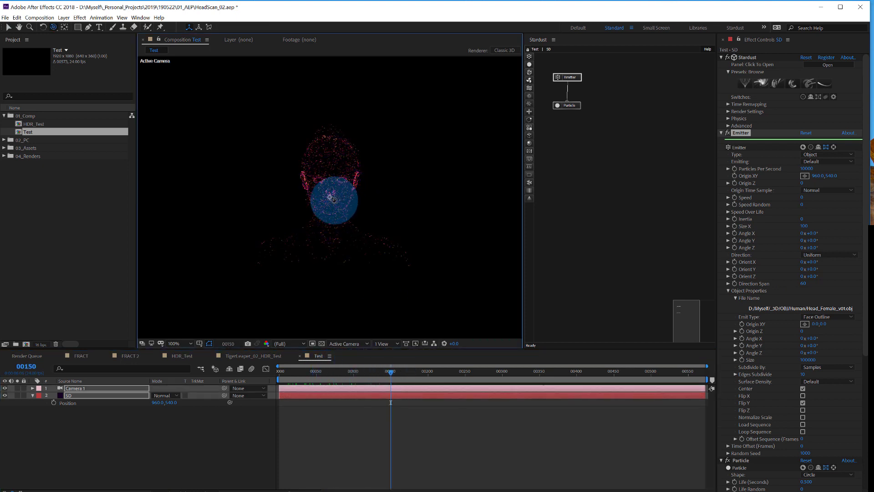
click(802, 388)
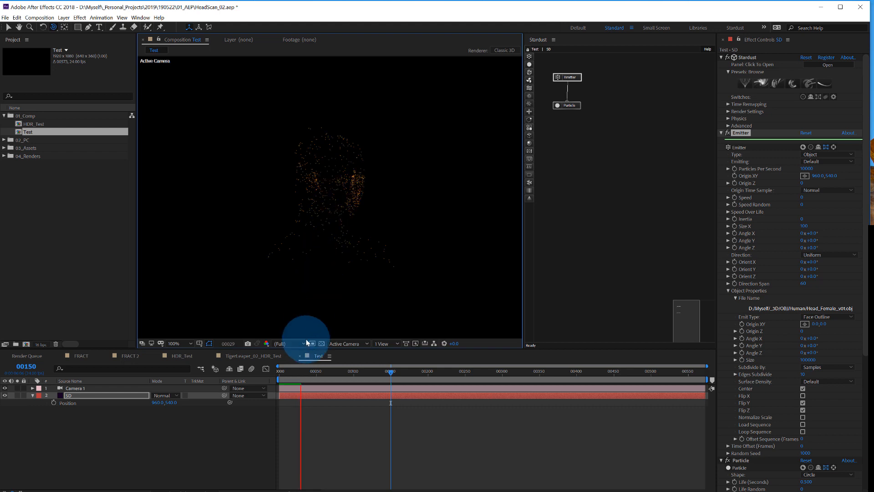
click(293, 365)
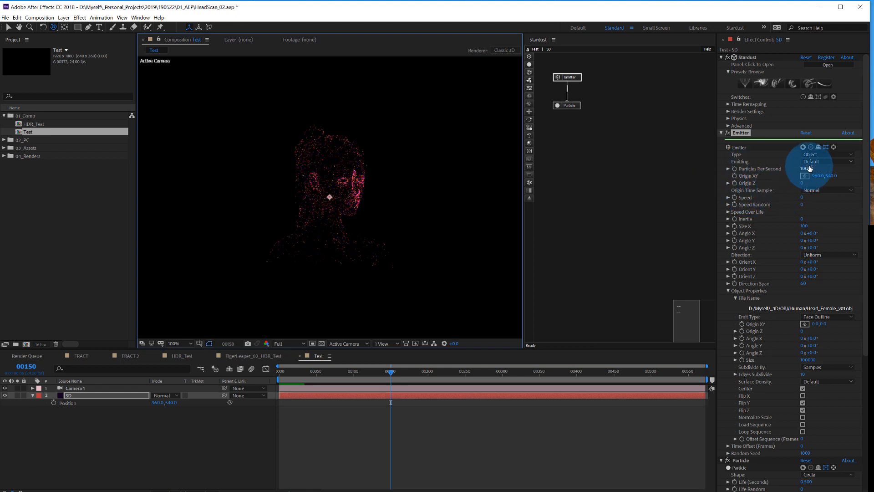
- Switch to the HDR_Test comp showing the glowing purple-and-blue particle head
click(826, 161)
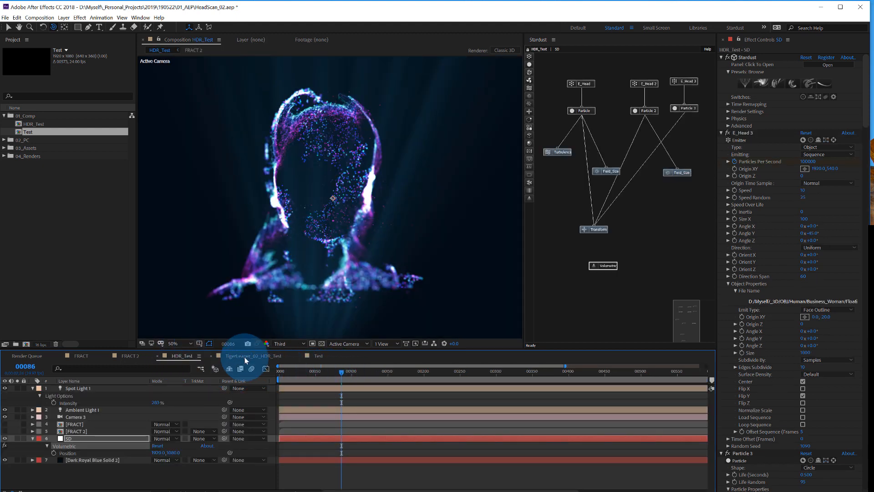
- Set the Test emitter to Sequence at 100000 particles per second, then show HDR_Test
click(315, 356)
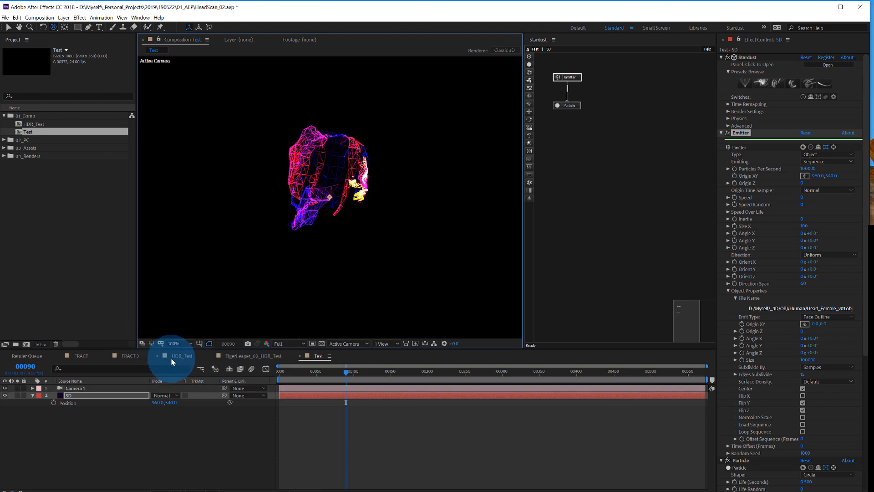
click(180, 355)
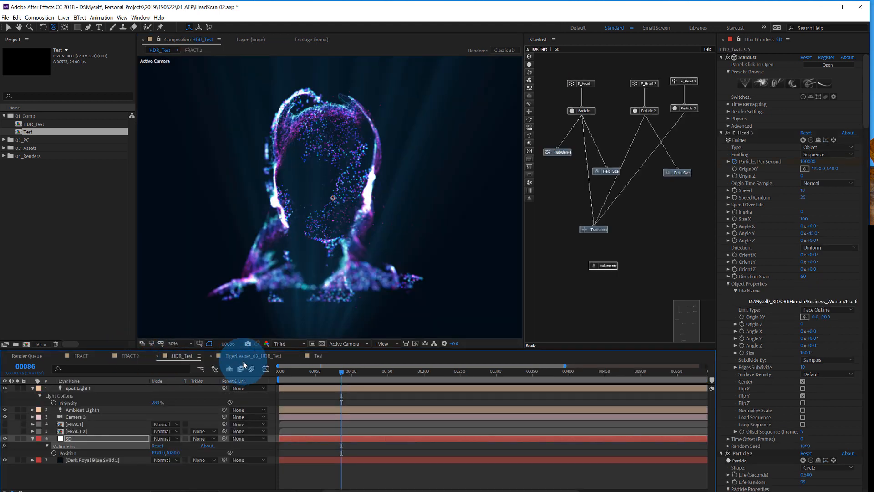